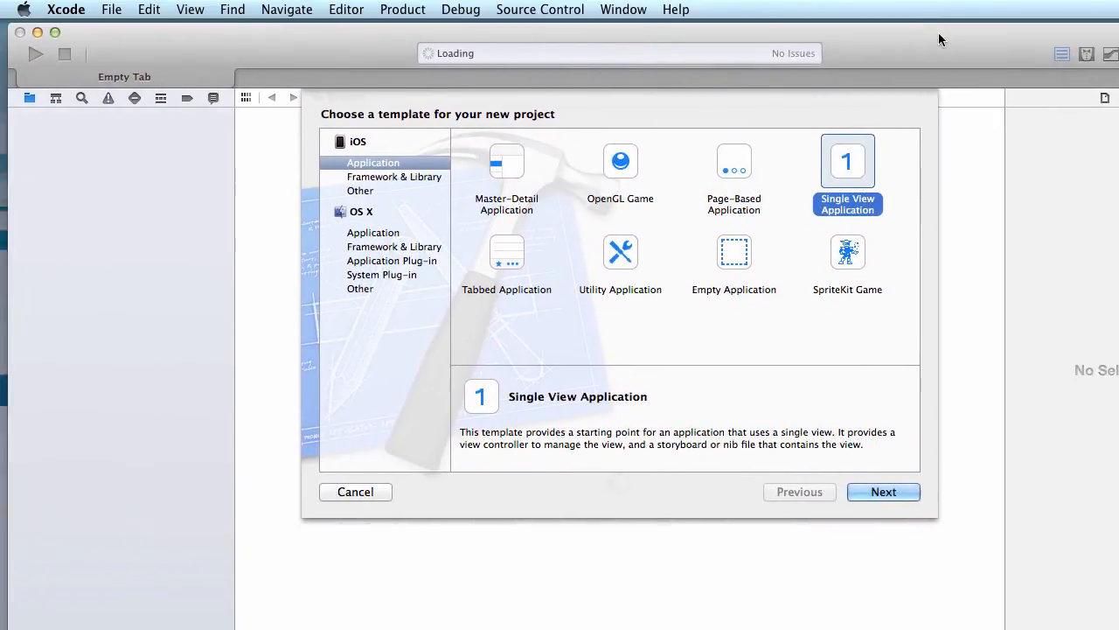
Step: Create a Single View iPhone project named segmentedControlTest on the Desktop
click(881, 491)
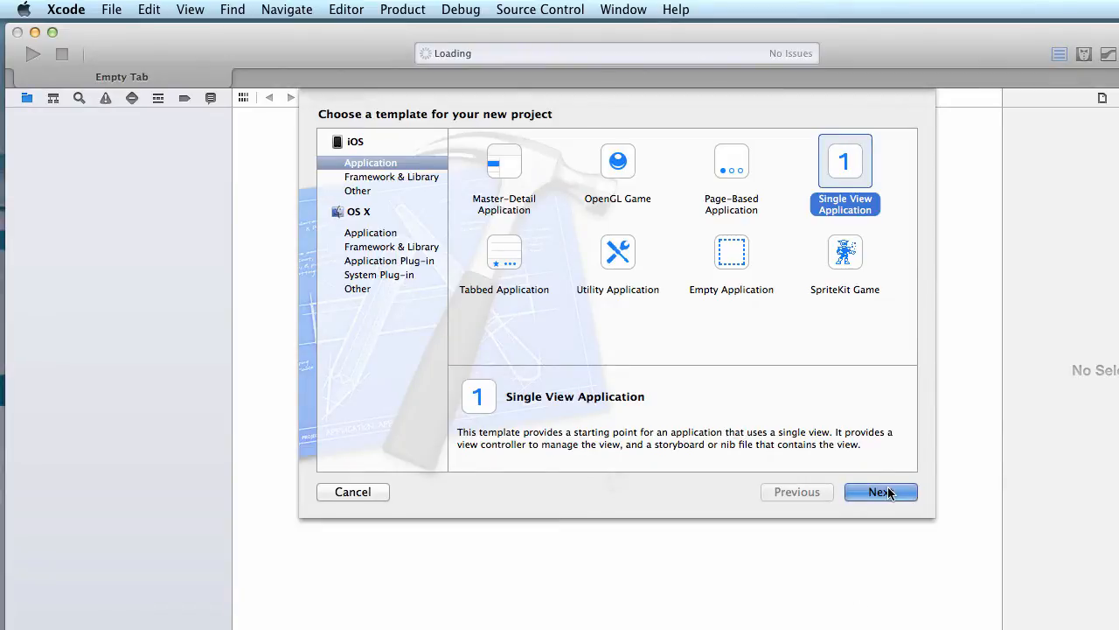
click(880, 491)
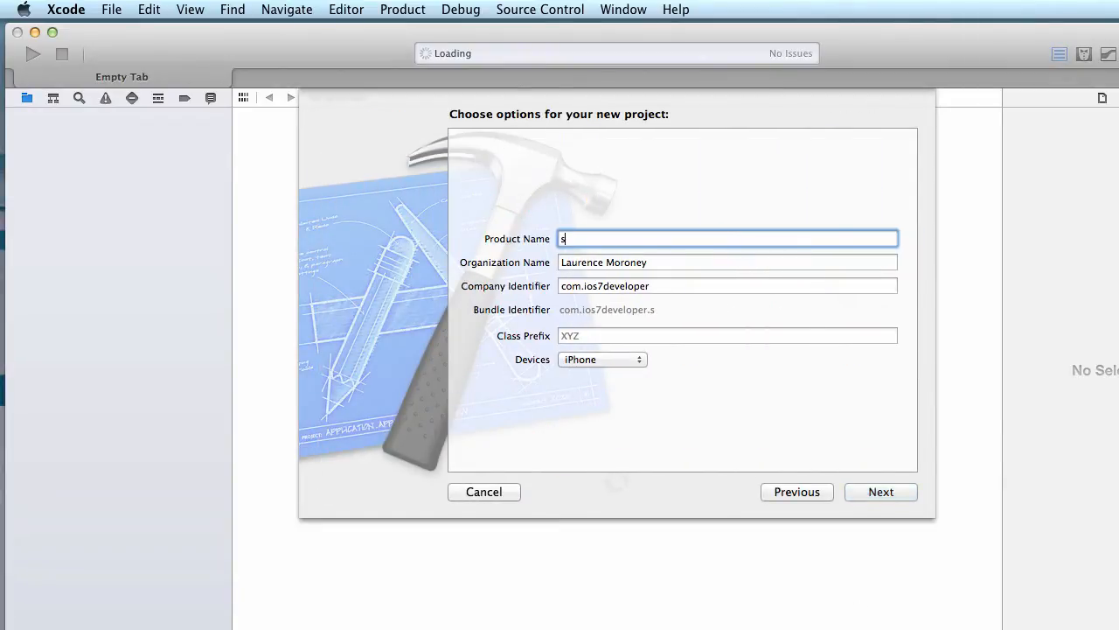
text(egmentedControlTest)
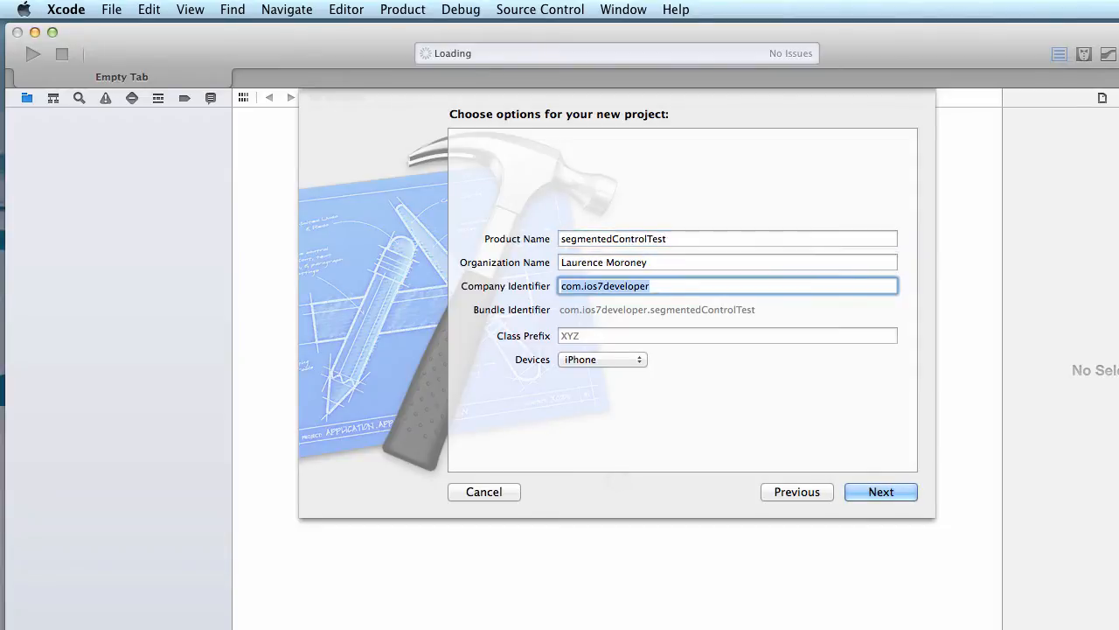
click(727, 335)
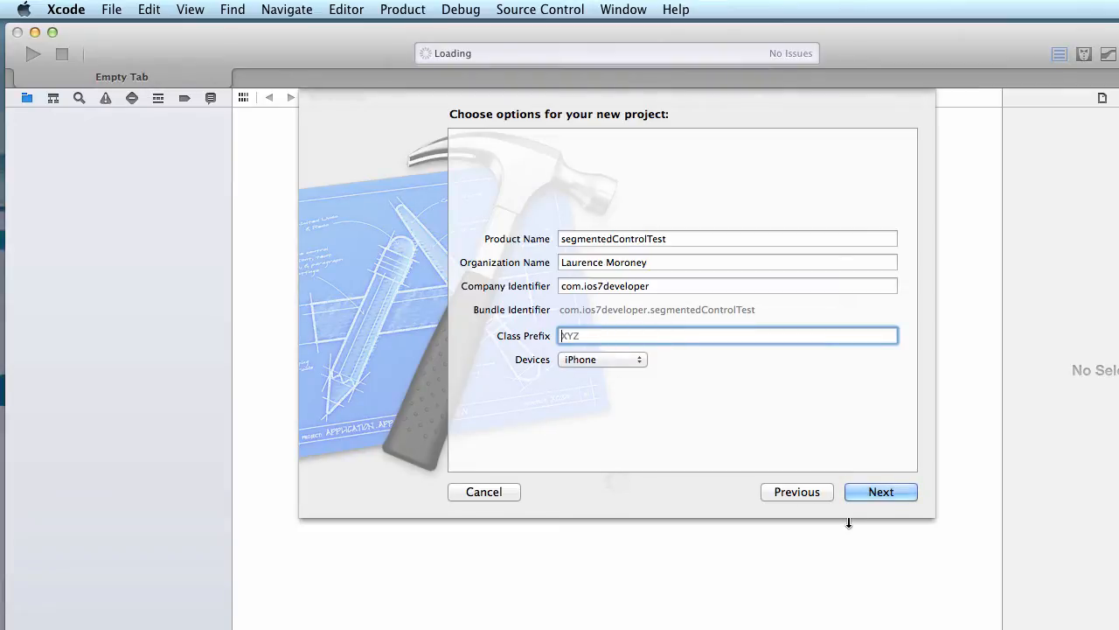
click(881, 491)
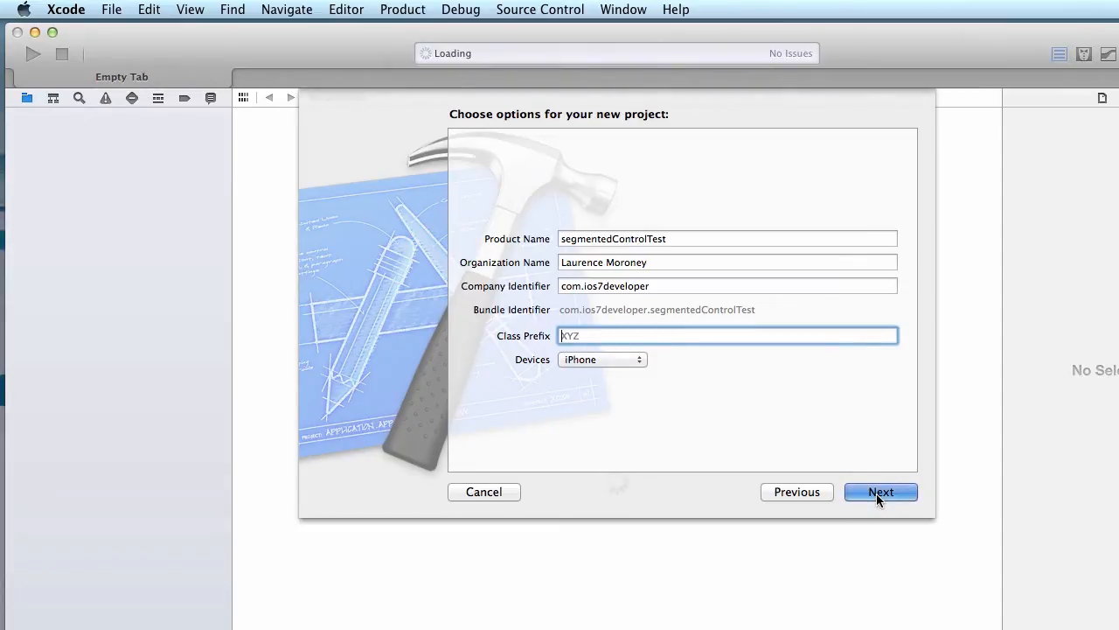
click(880, 491)
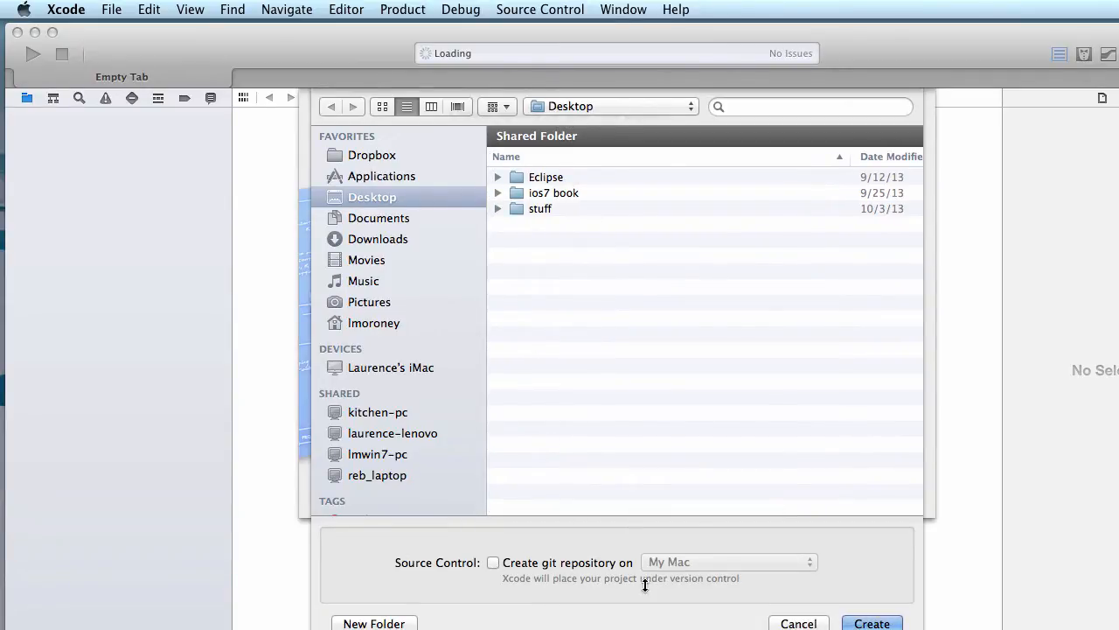
click(871, 622)
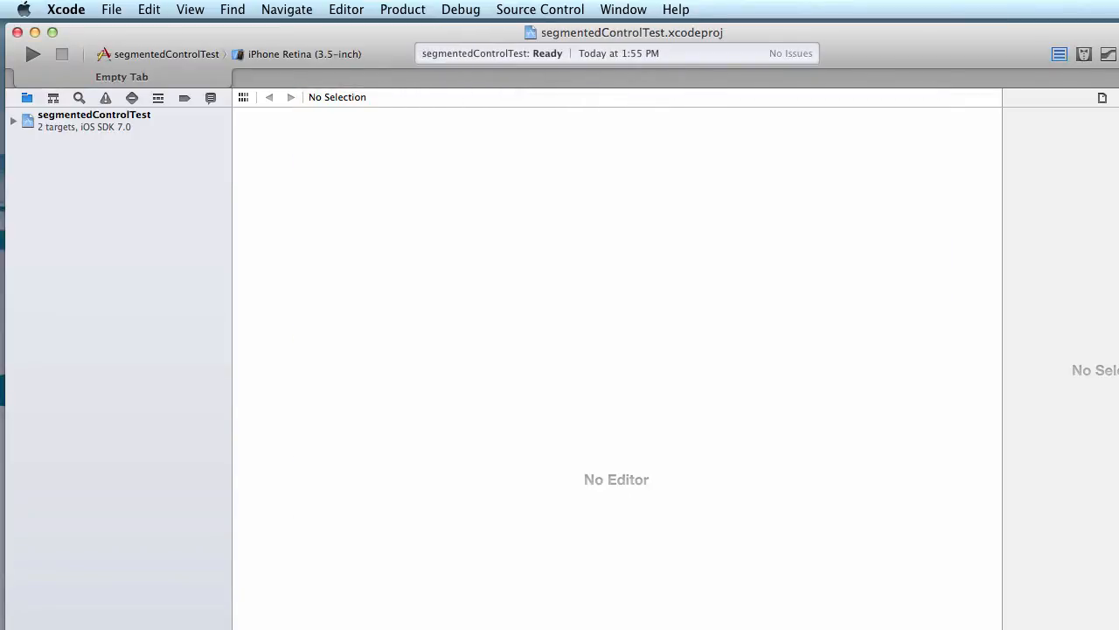
Step: Open Main.storyboard and scroll the Object Library down toward Segmented Control
click(94, 114)
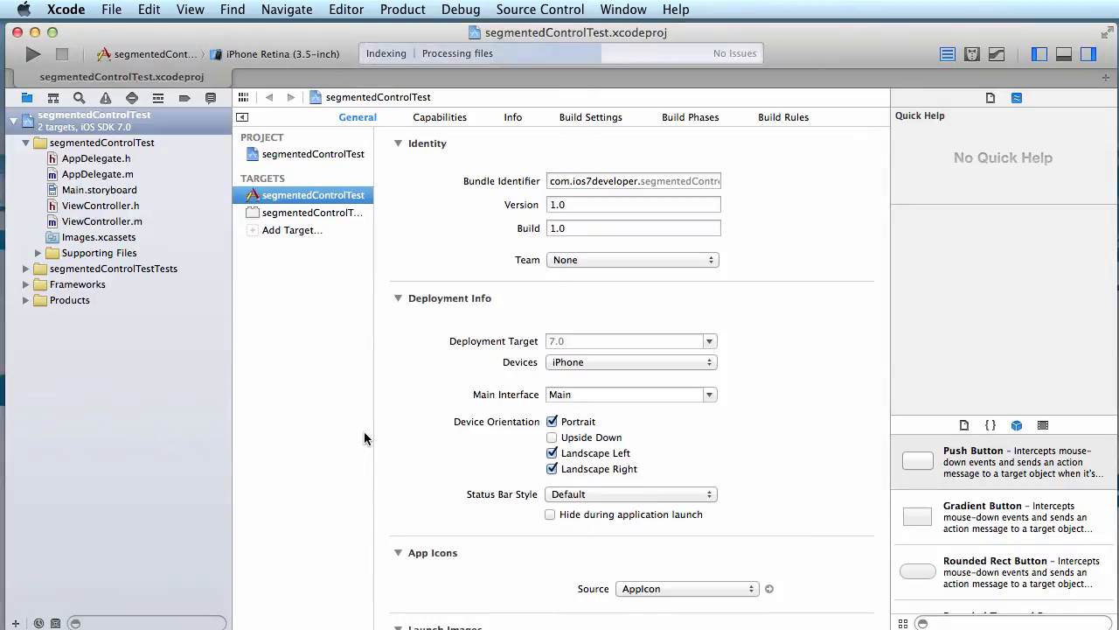
mouse_move(330, 393)
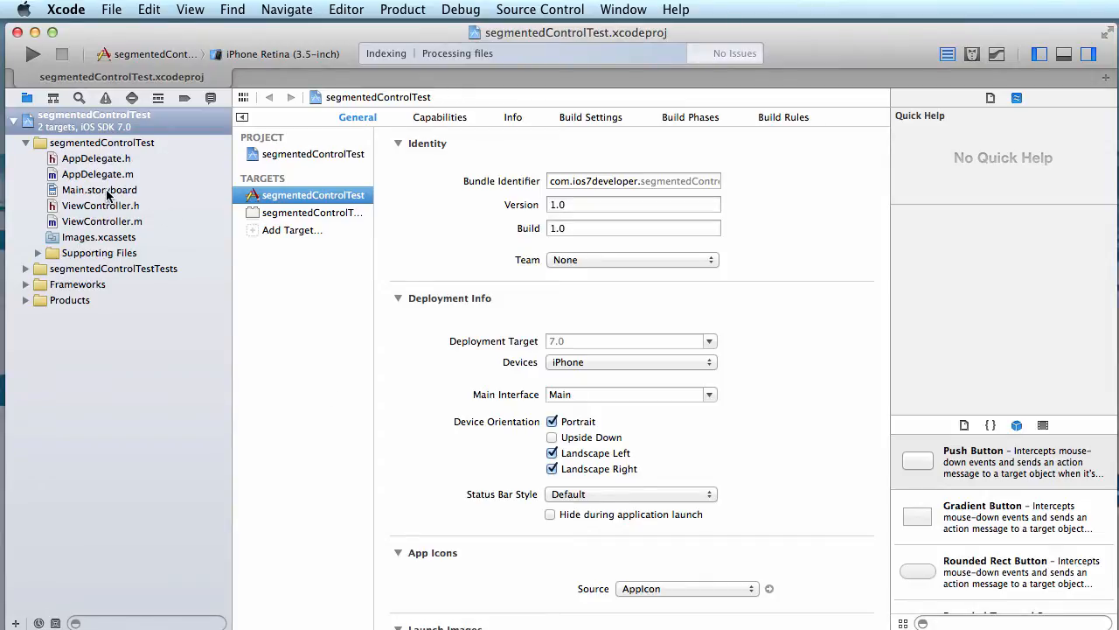
click(99, 190)
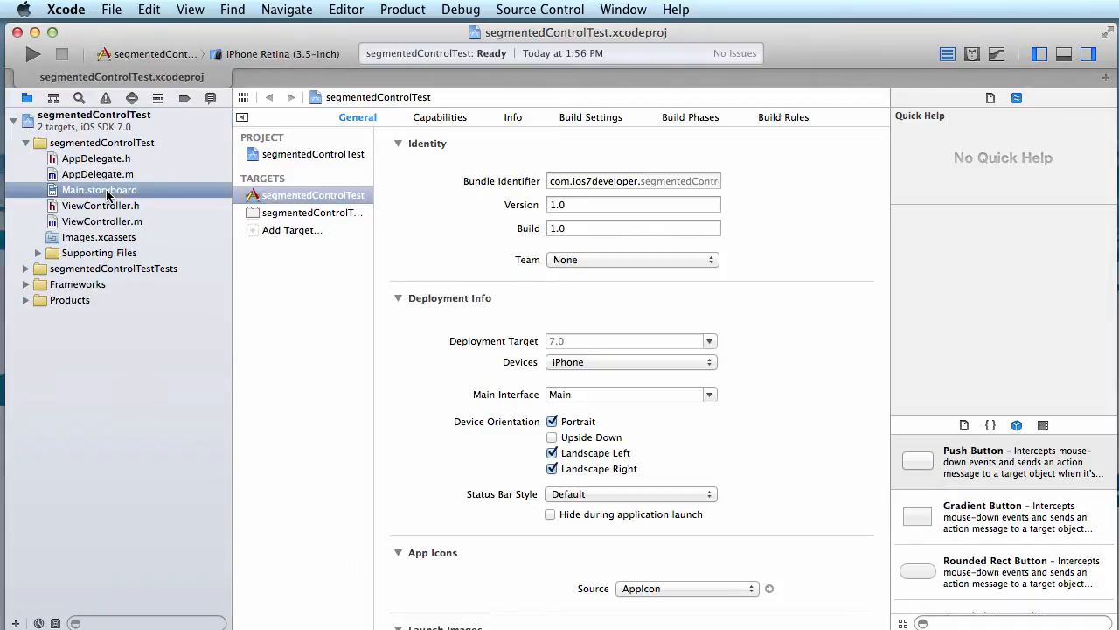
click(1017, 97)
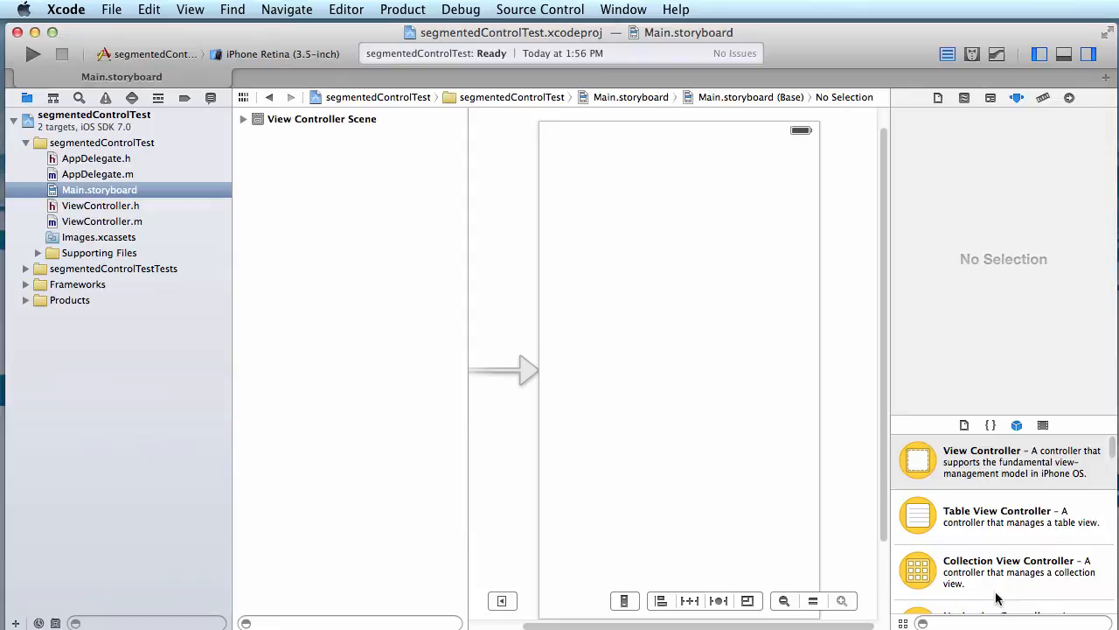
mouse_move(1006, 567)
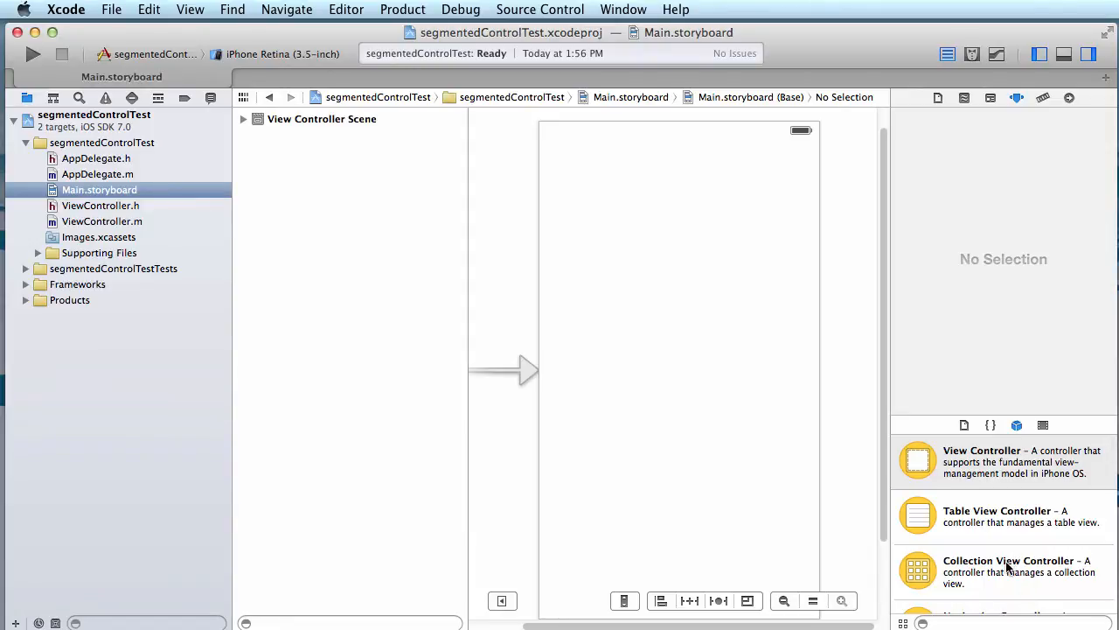
scroll(down, 3)
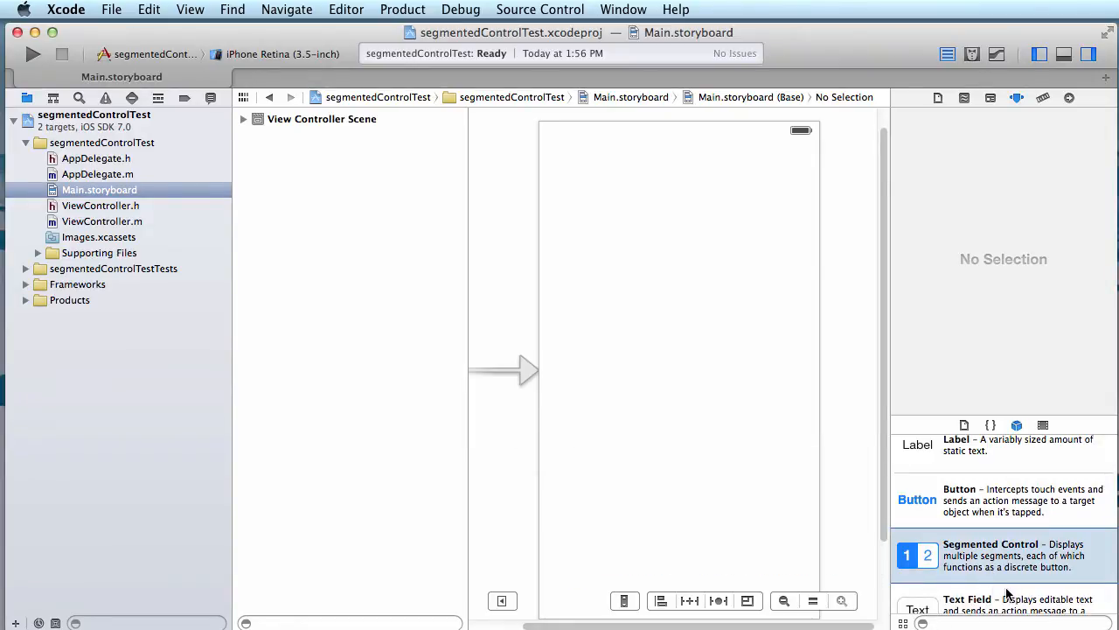
Step: Place a segmented control at the top of the view and set Segments to 3
drag(917, 554, 677, 196)
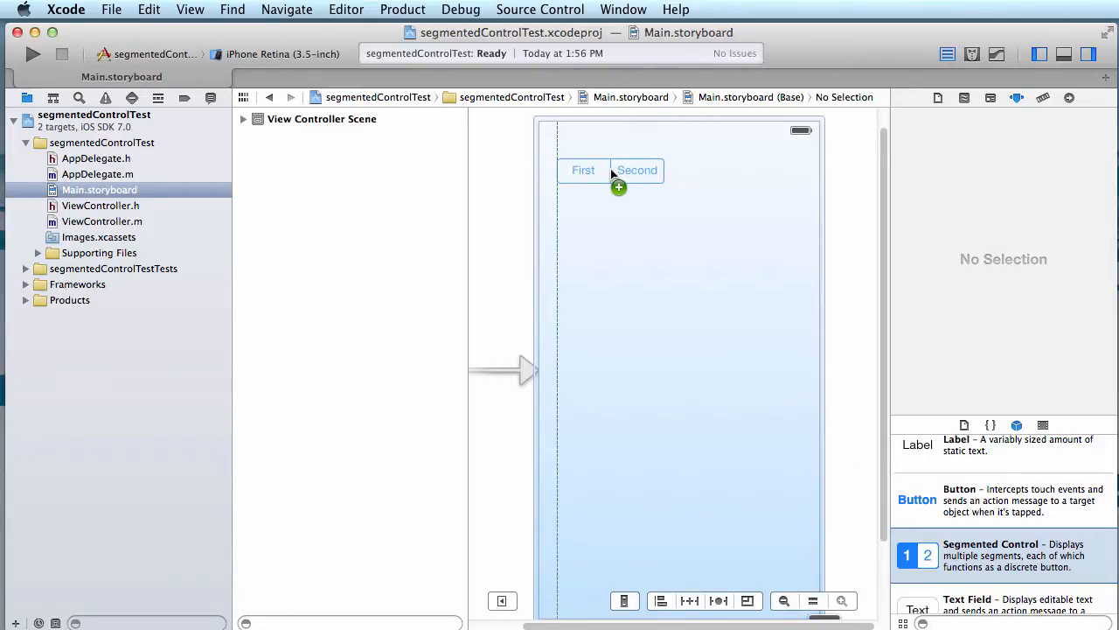
click(612, 169)
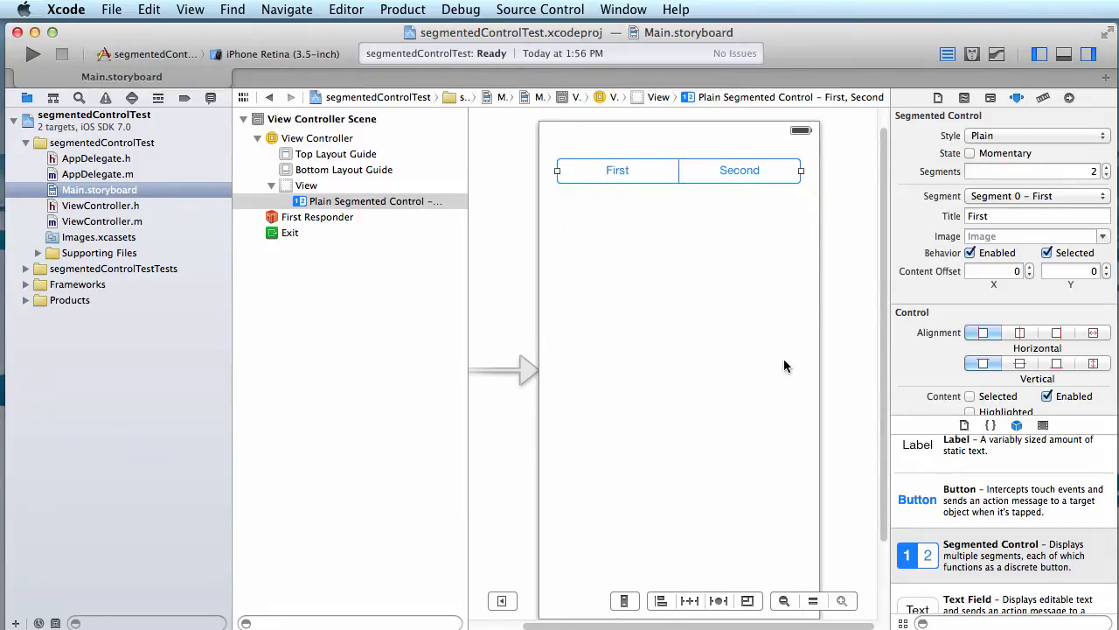
mouse_move(674, 294)
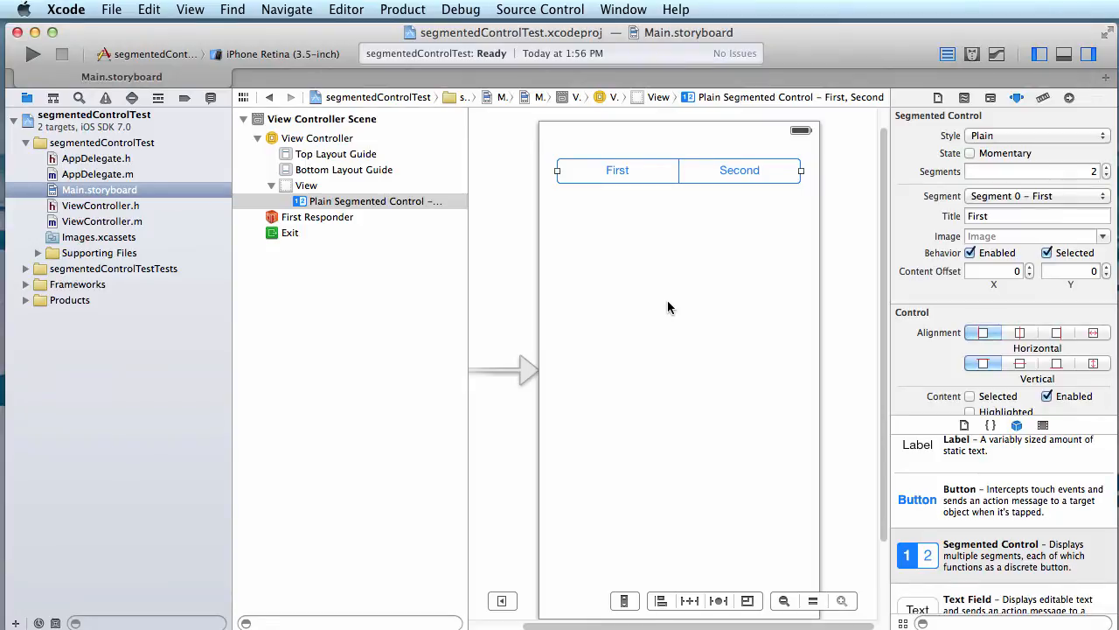
mouse_move(697, 242)
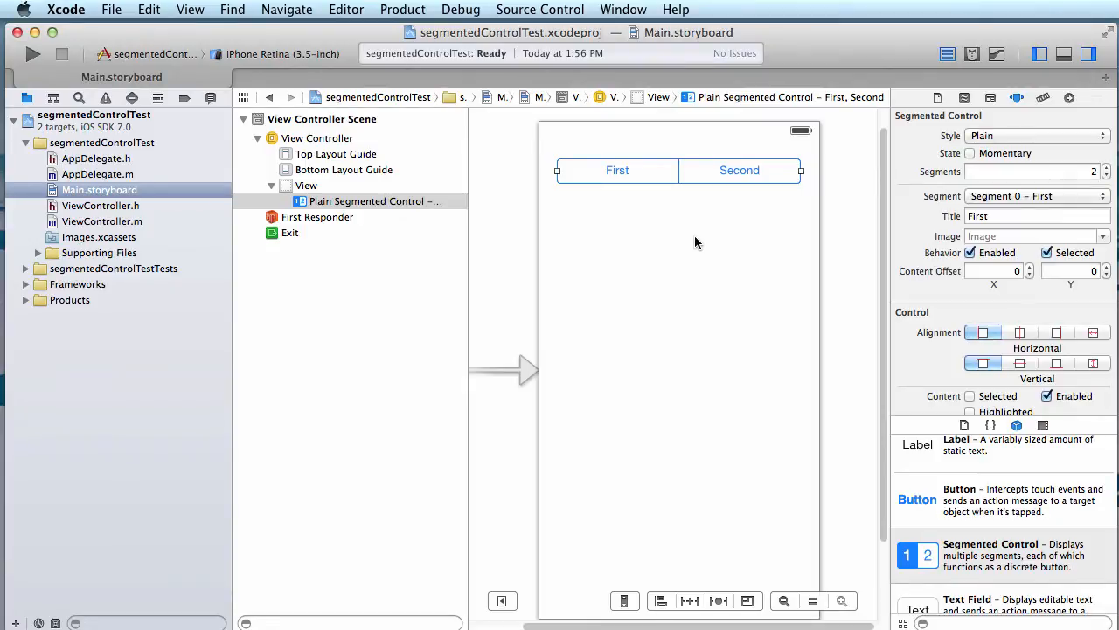
mouse_move(965, 189)
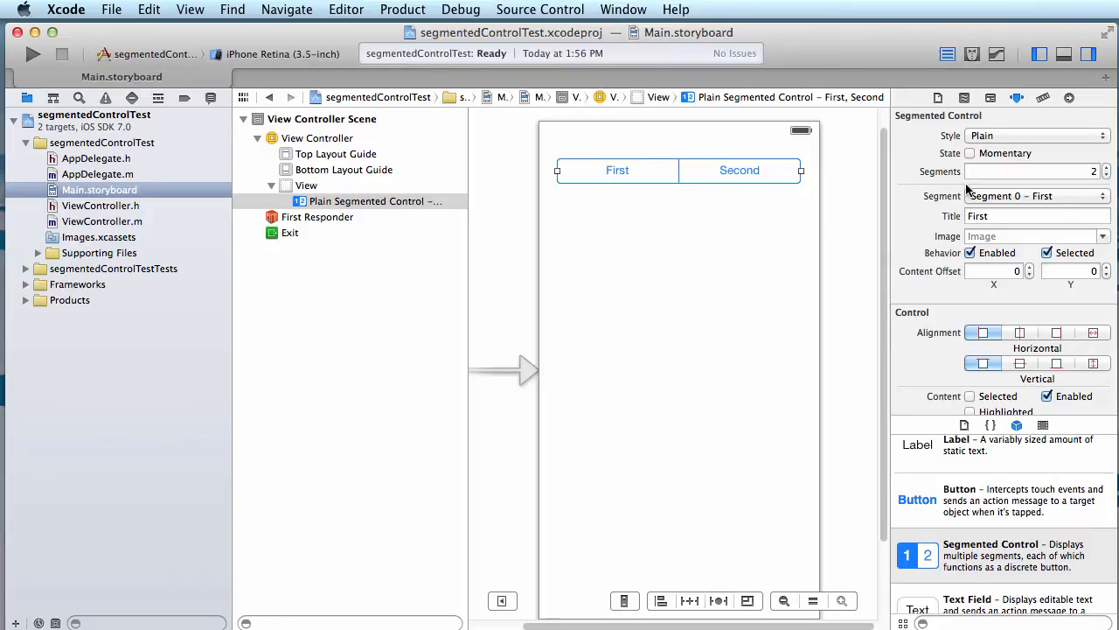
mouse_move(1017, 105)
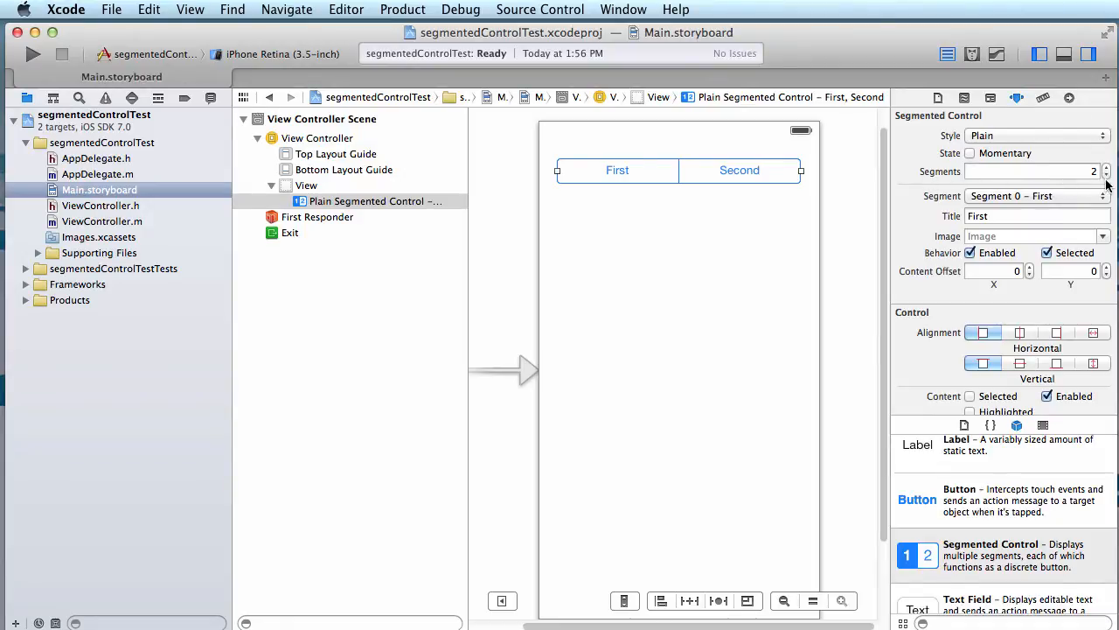
click(1106, 166)
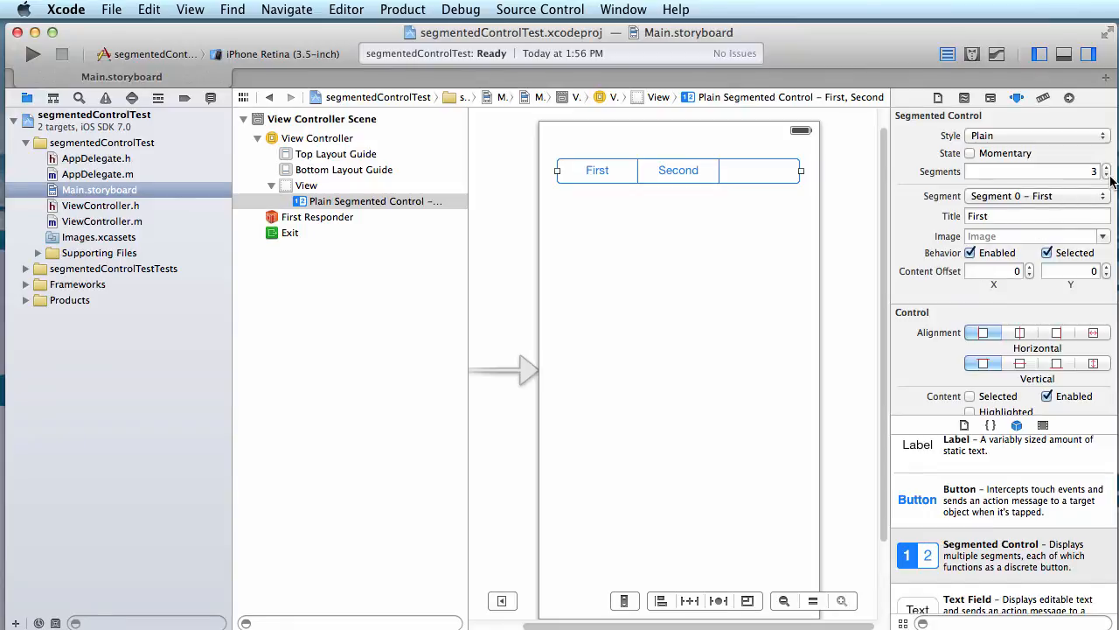
click(1106, 176)
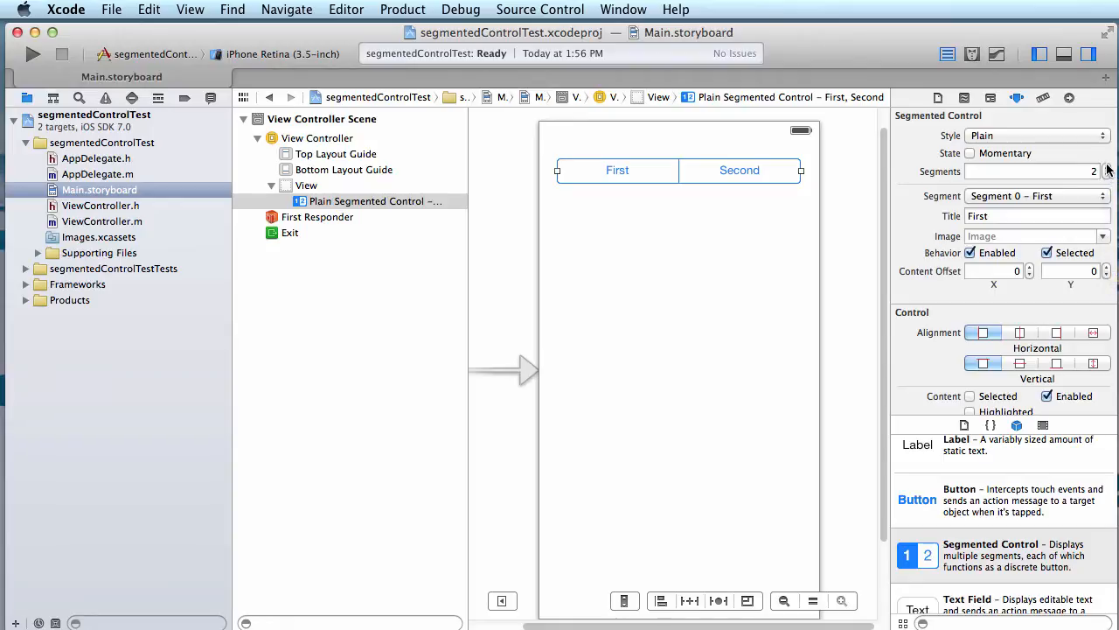
click(1107, 166)
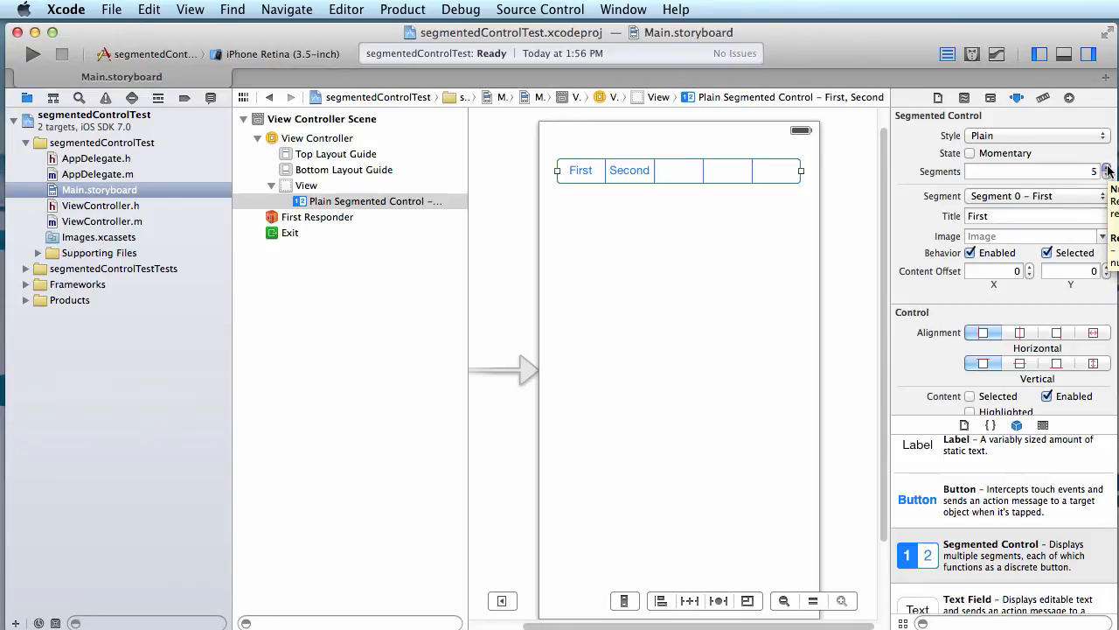
click(1106, 167)
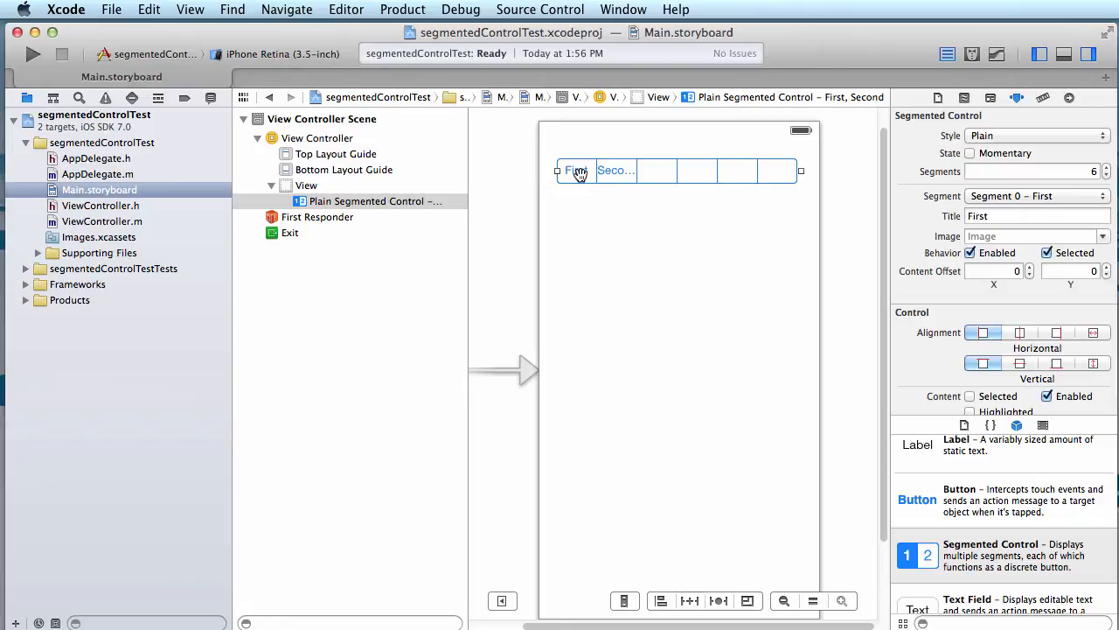
mouse_move(778, 177)
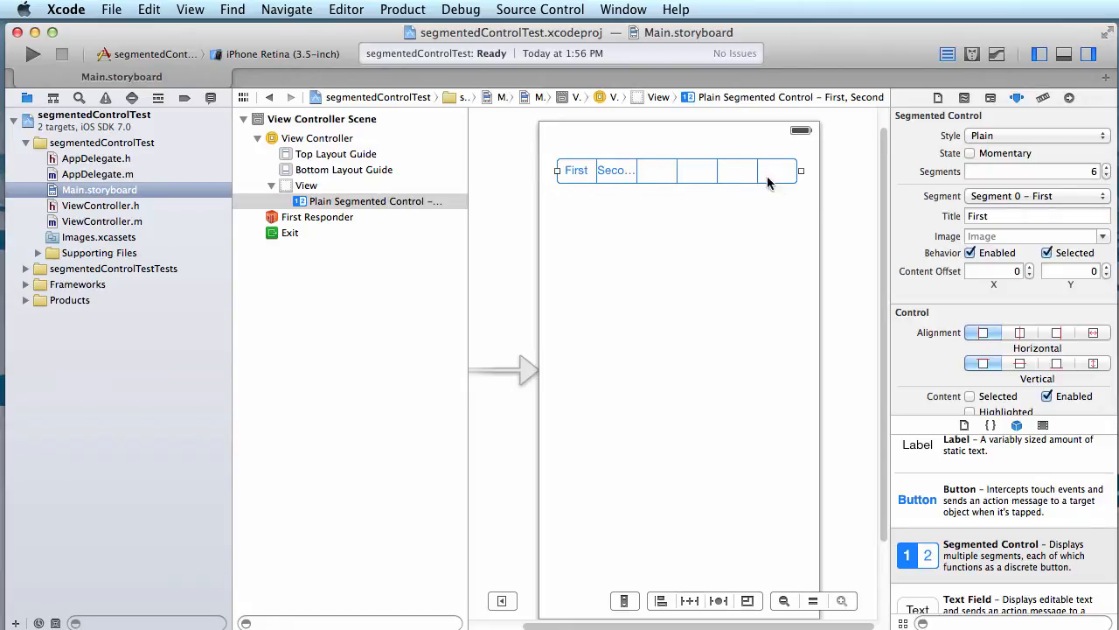
click(1106, 175)
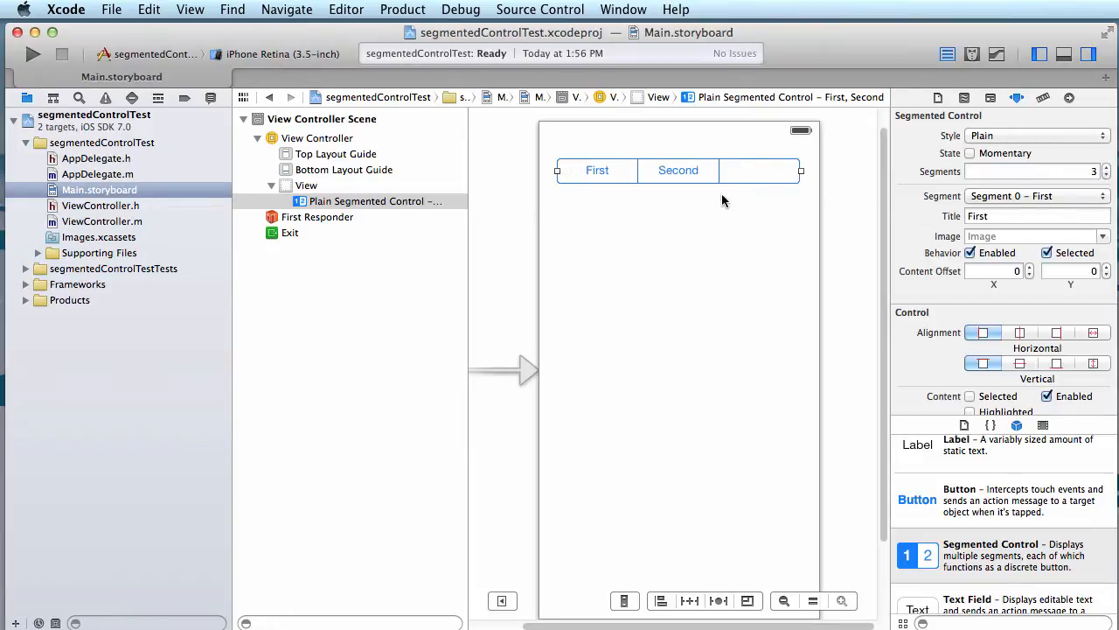
mouse_move(685, 184)
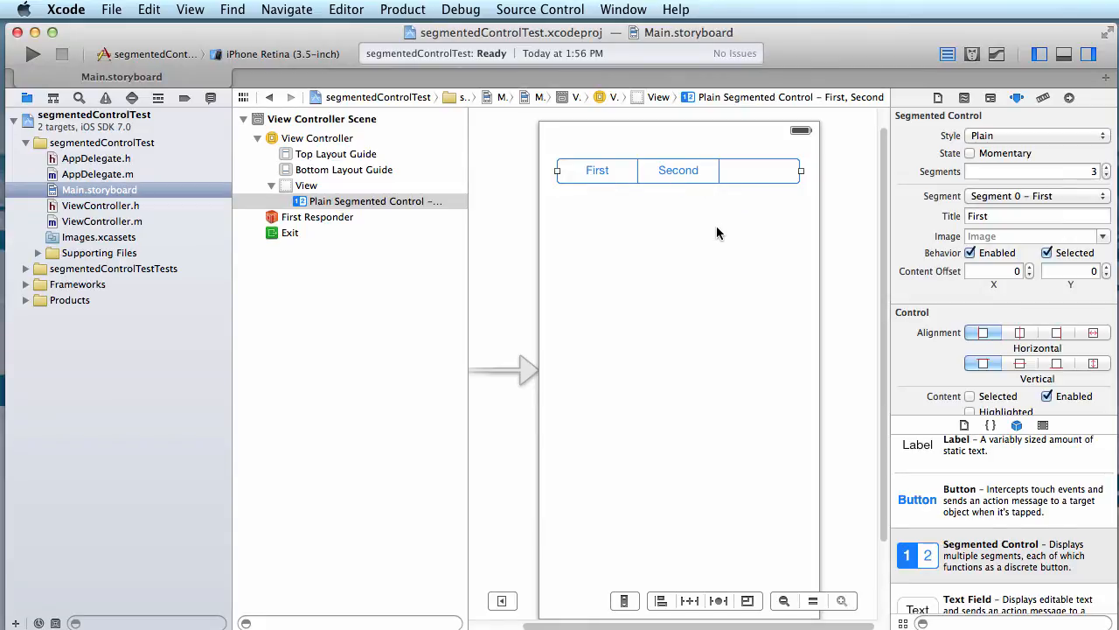
mouse_move(992, 200)
text(B)
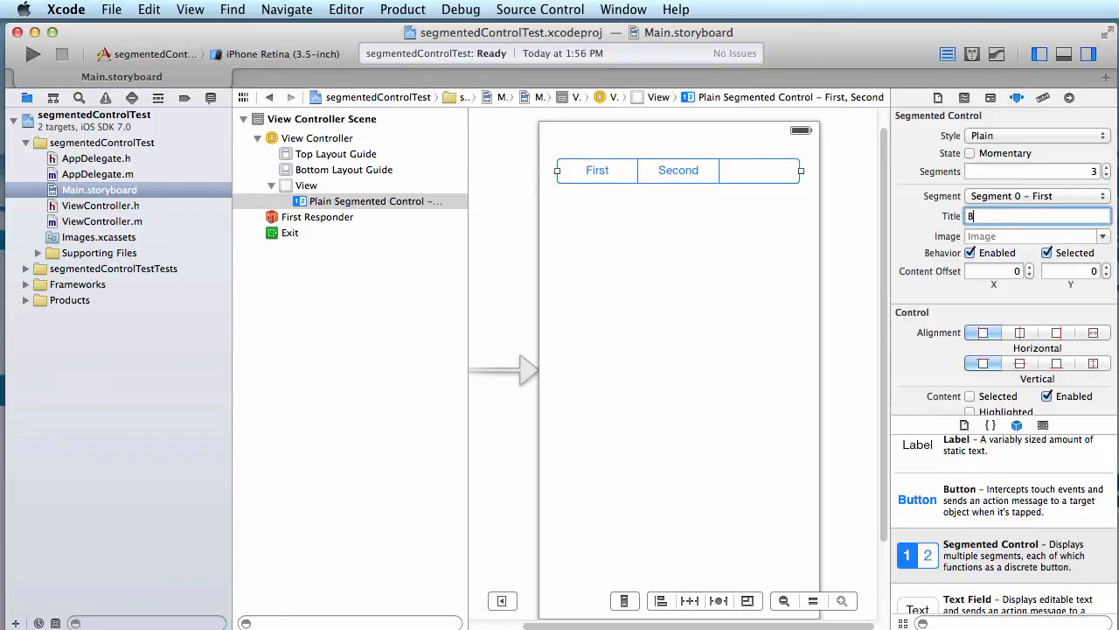
Step: Enter the titles Red, Green and Blue for segments one, two and three
text(lue)
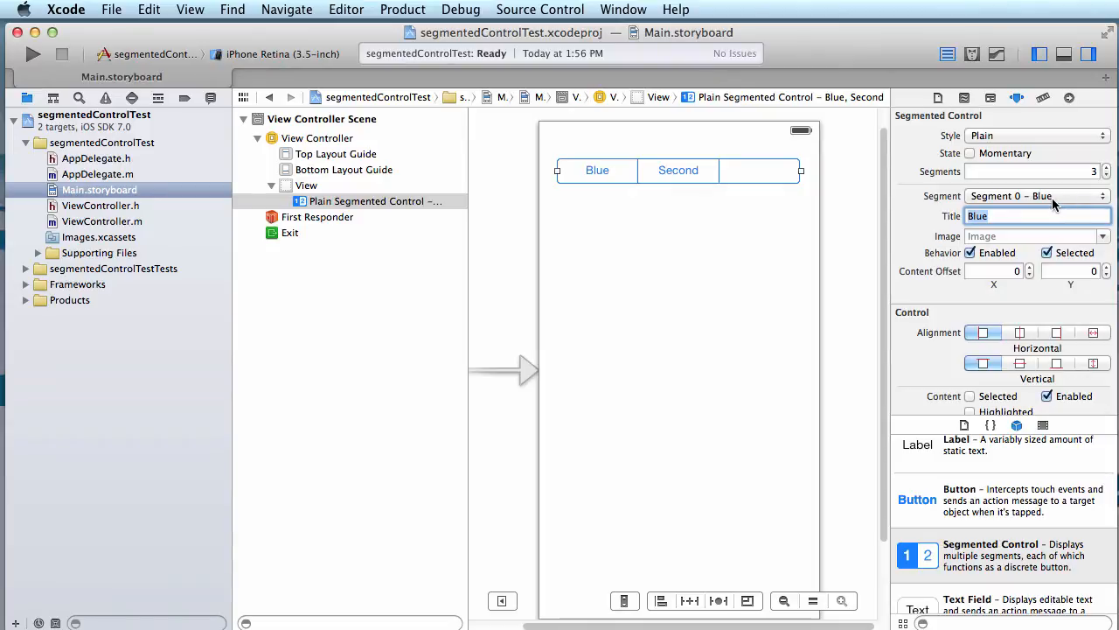
mouse_move(604, 181)
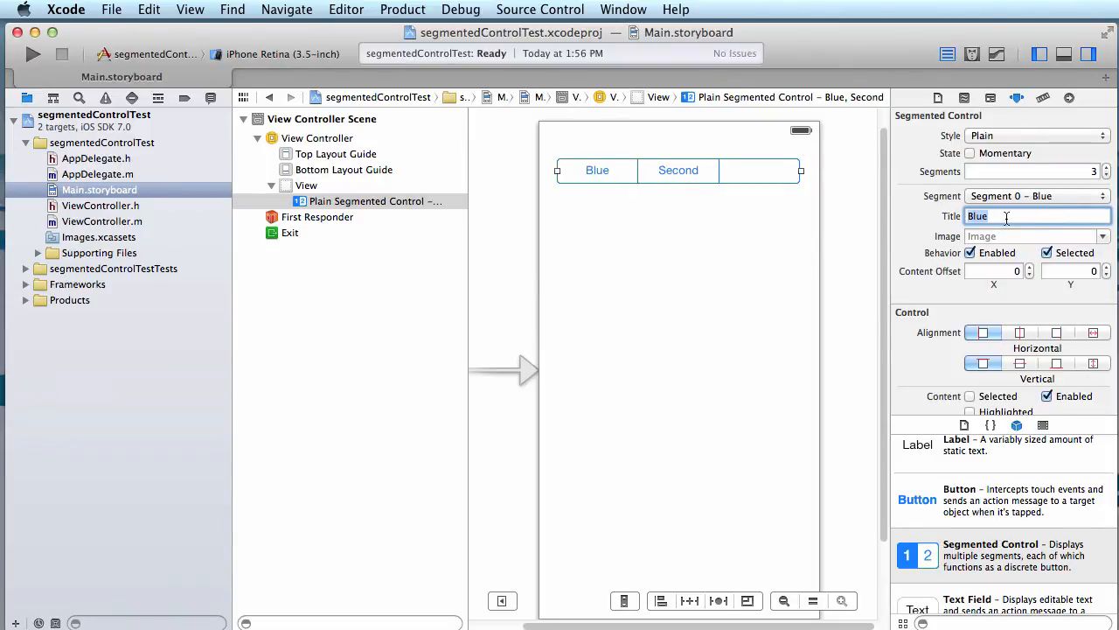
text(Red)
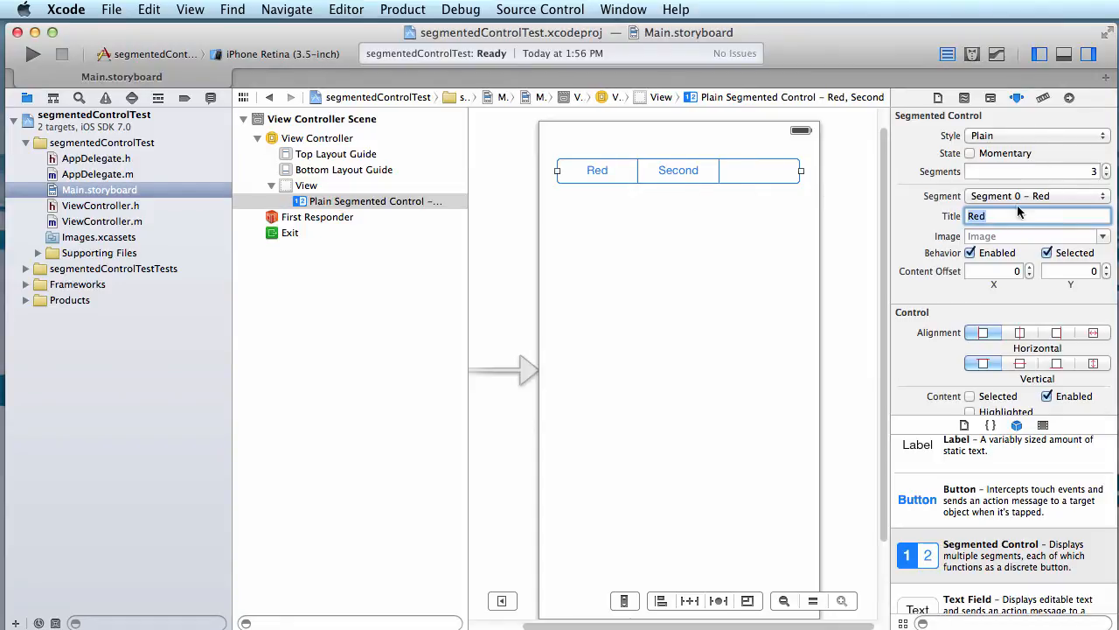
click(1036, 195)
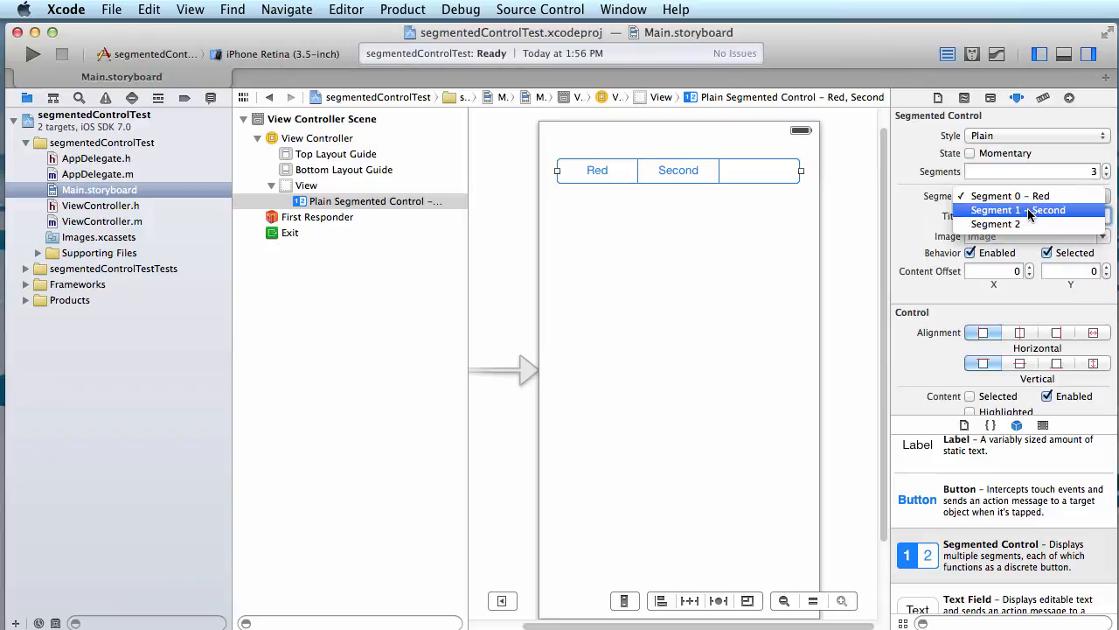
click(1018, 210)
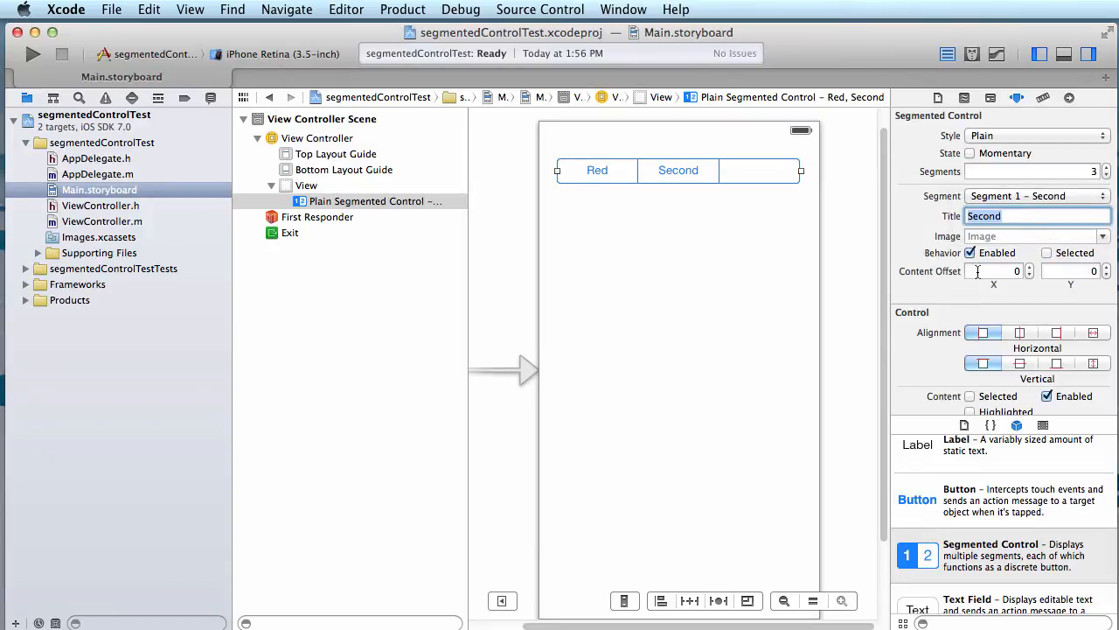
text(Gree)
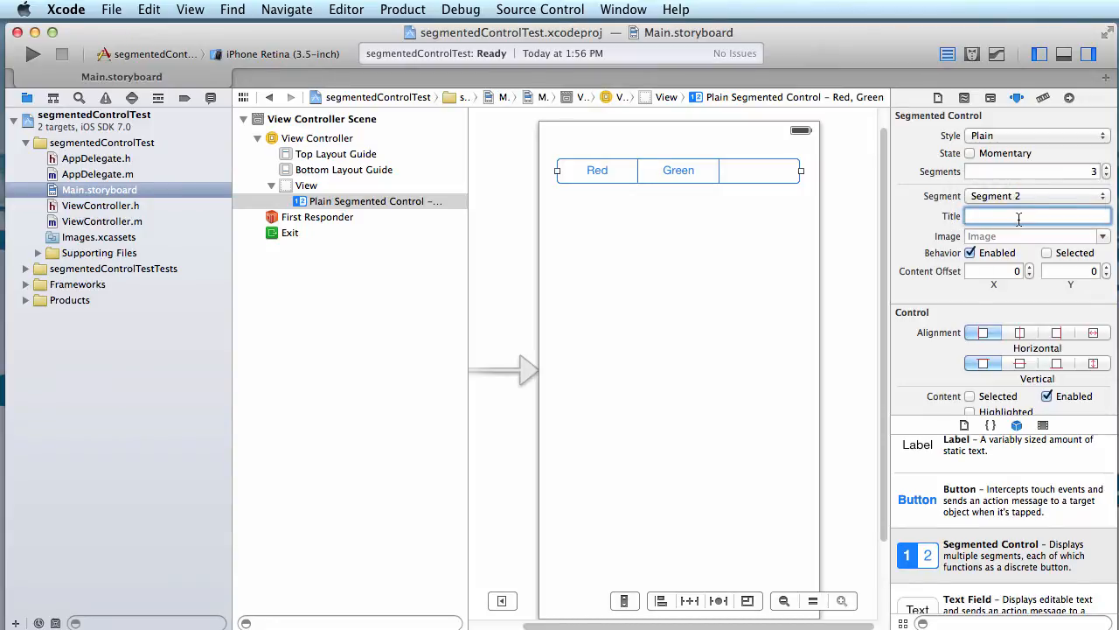
text(Blue)
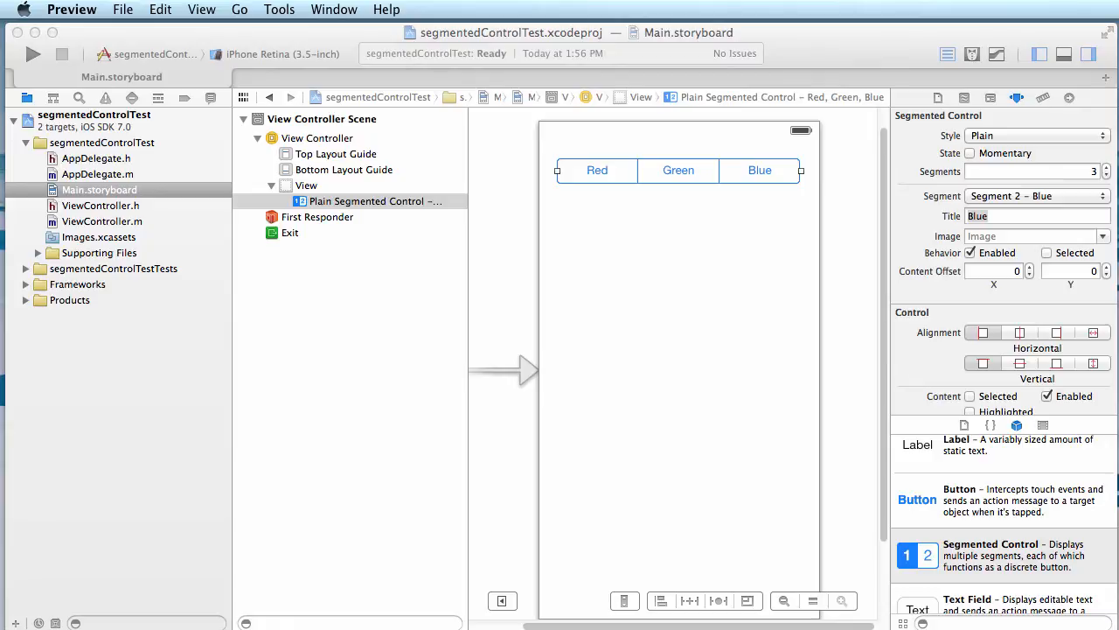
mouse_move(370, 325)
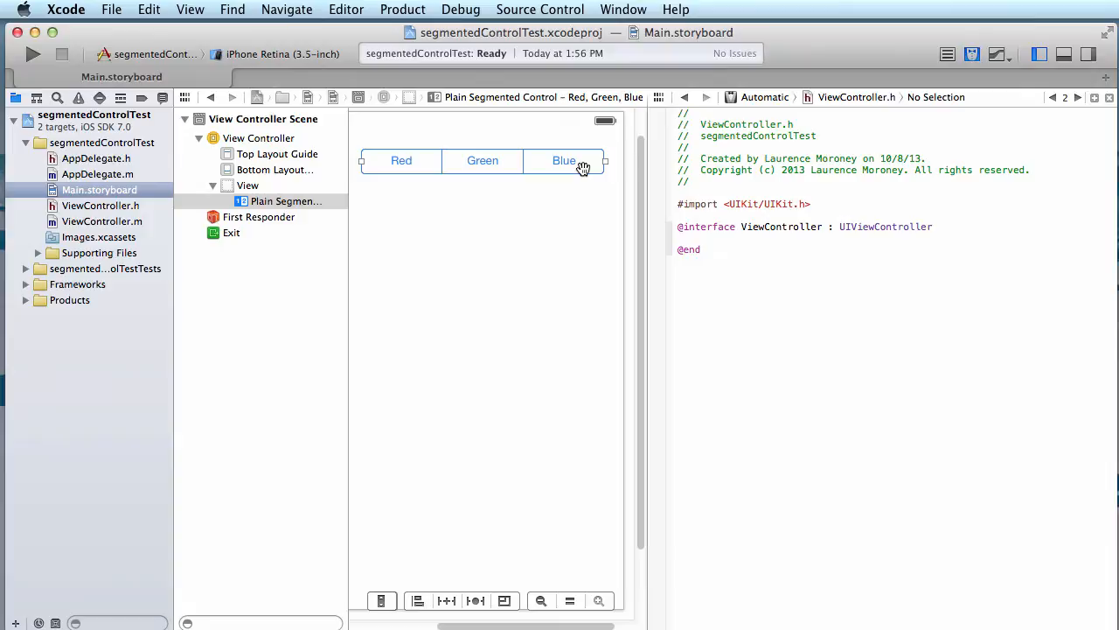
mouse_move(581, 168)
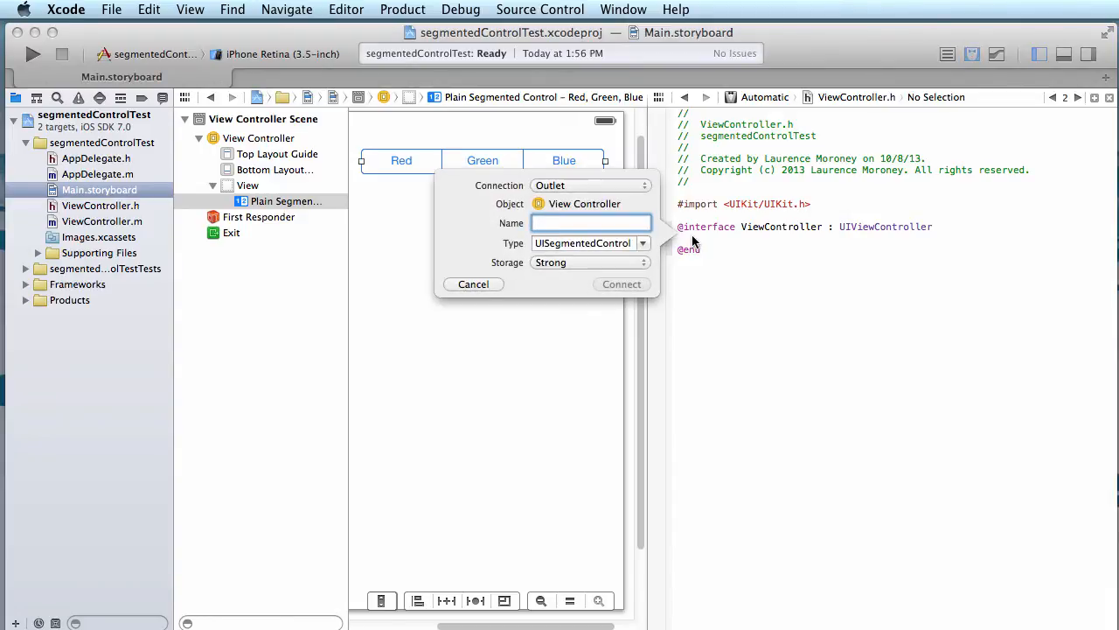
Step: Name the segmented control's outlet colorChooser in ViewController.h and connect it
text(colorChooser)
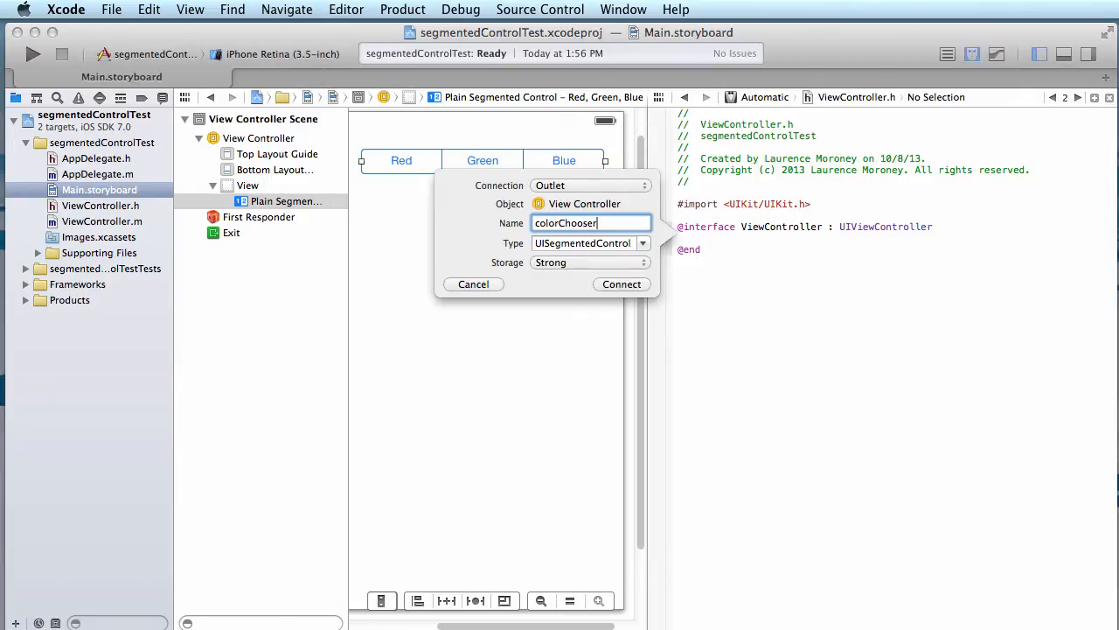
click(622, 283)
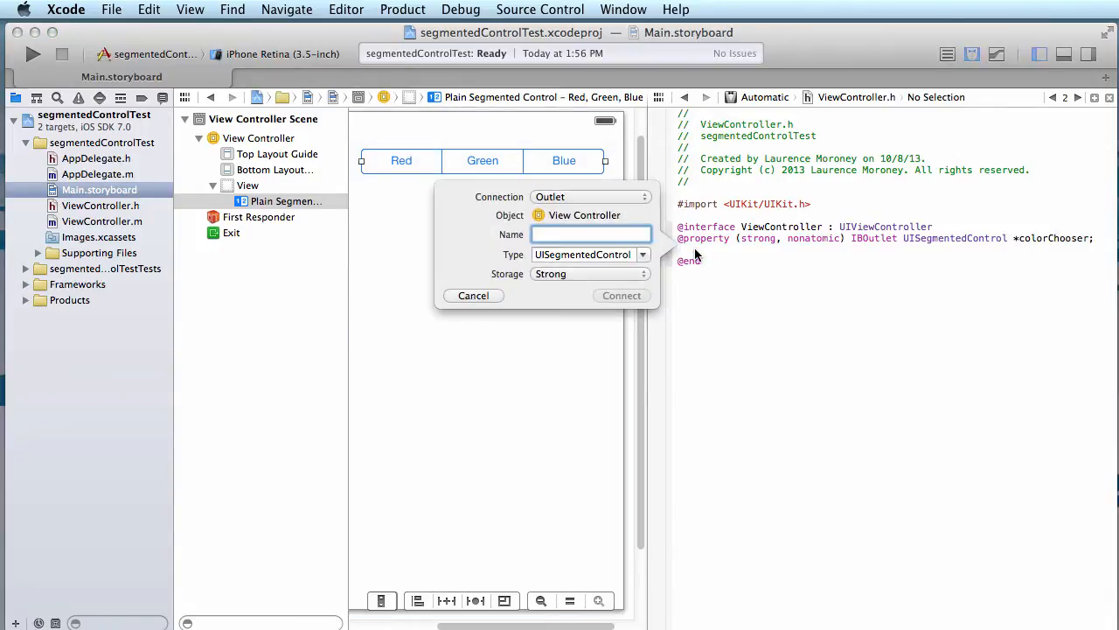
Step: Connect a colorChosen action on Value Changed, then go to ViewController.m
click(590, 196)
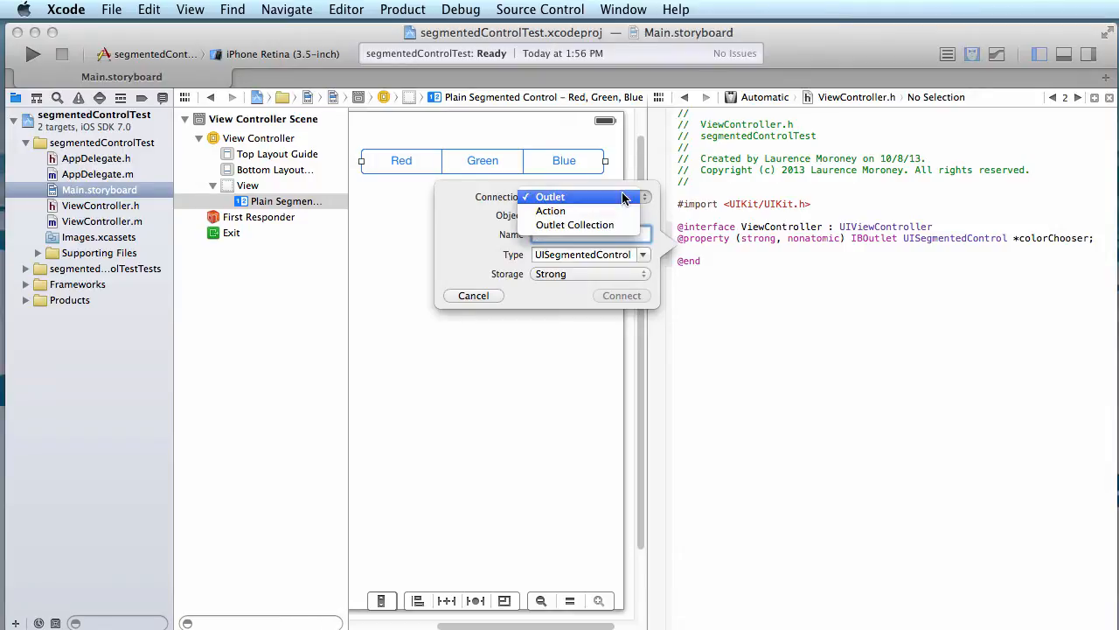
click(549, 210)
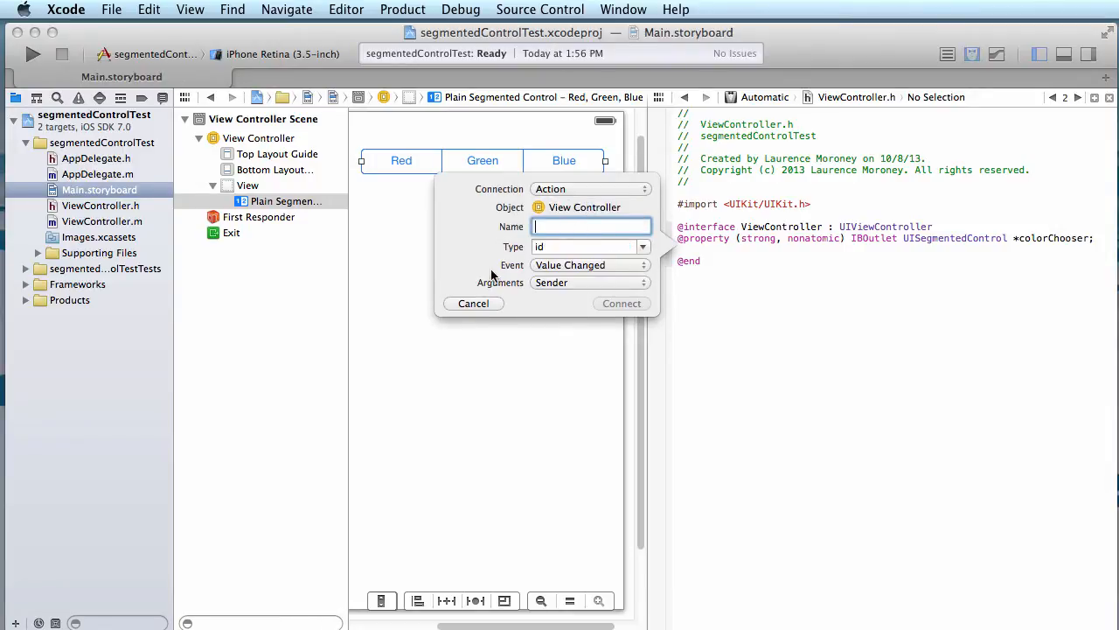
click(590, 265)
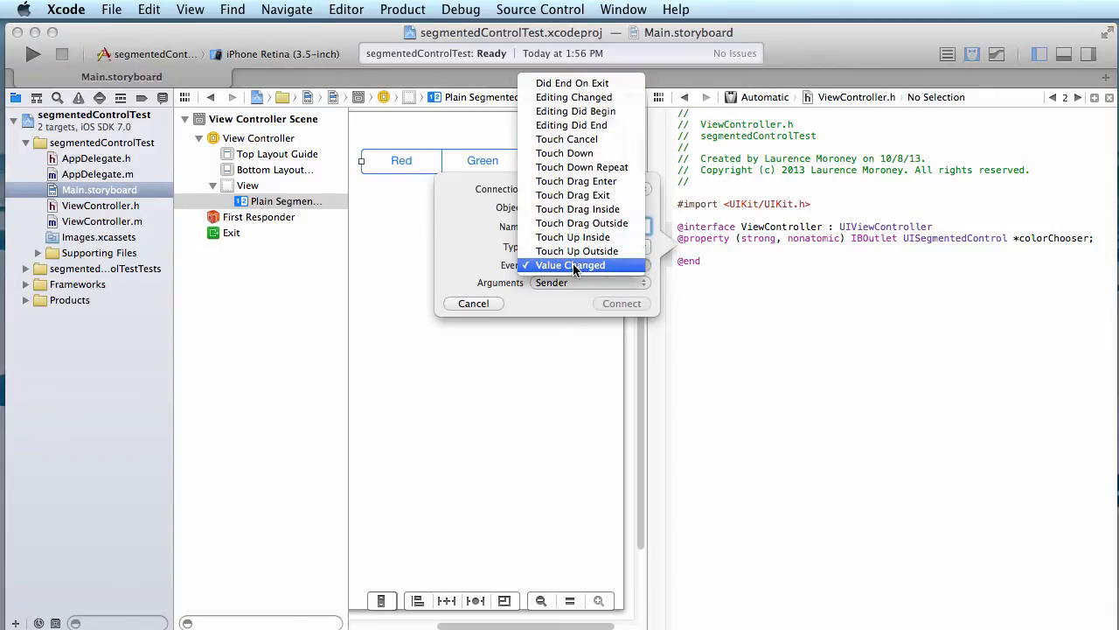
click(570, 264)
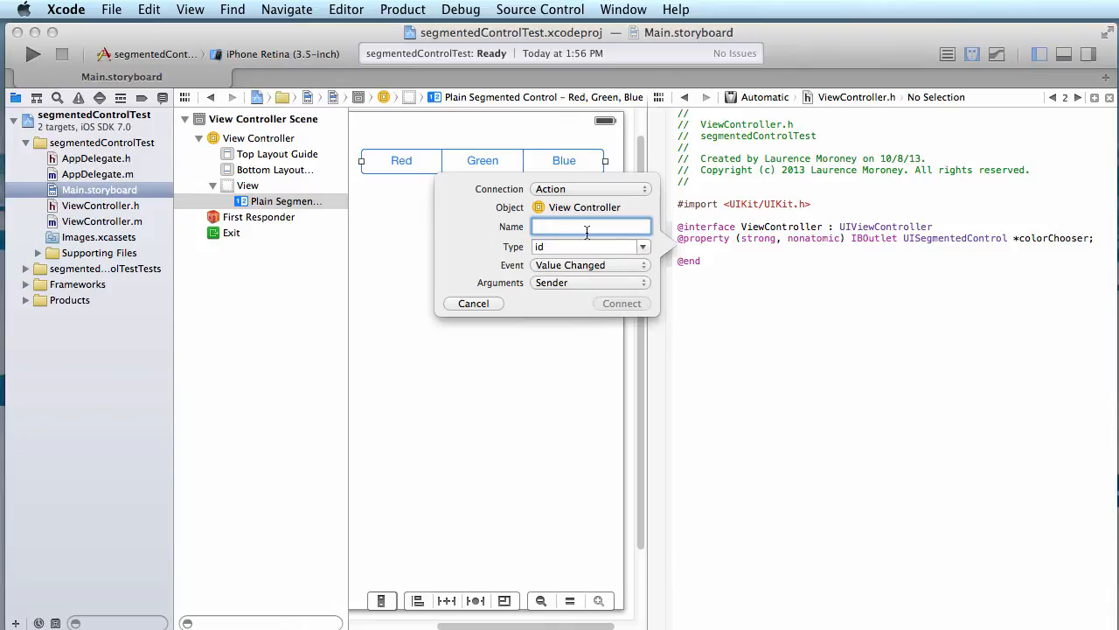
text(colorCho)
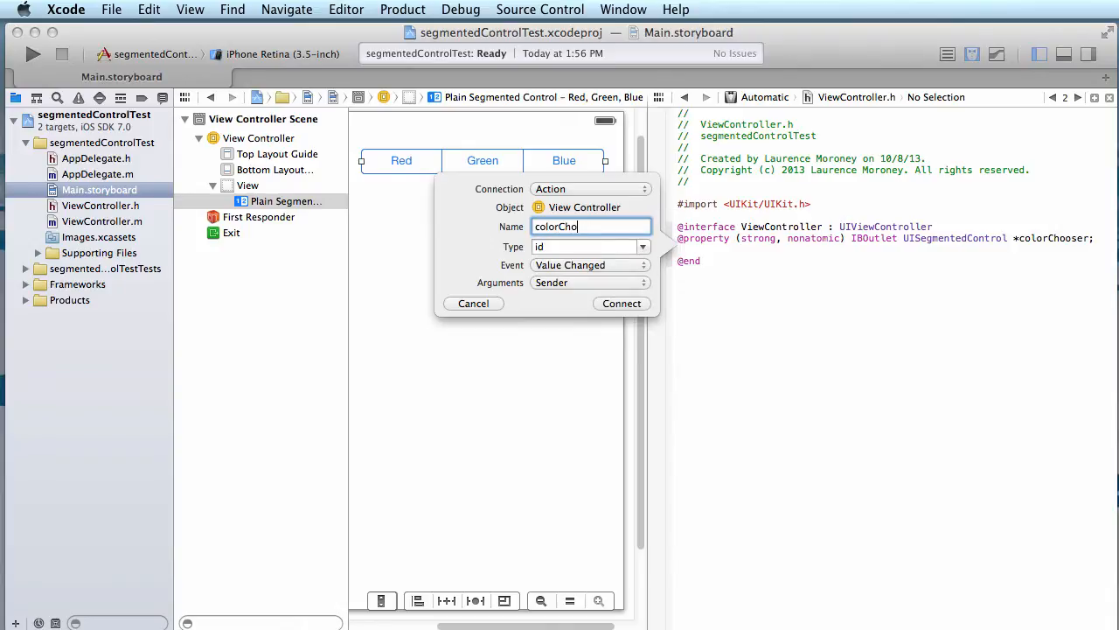
click(621, 302)
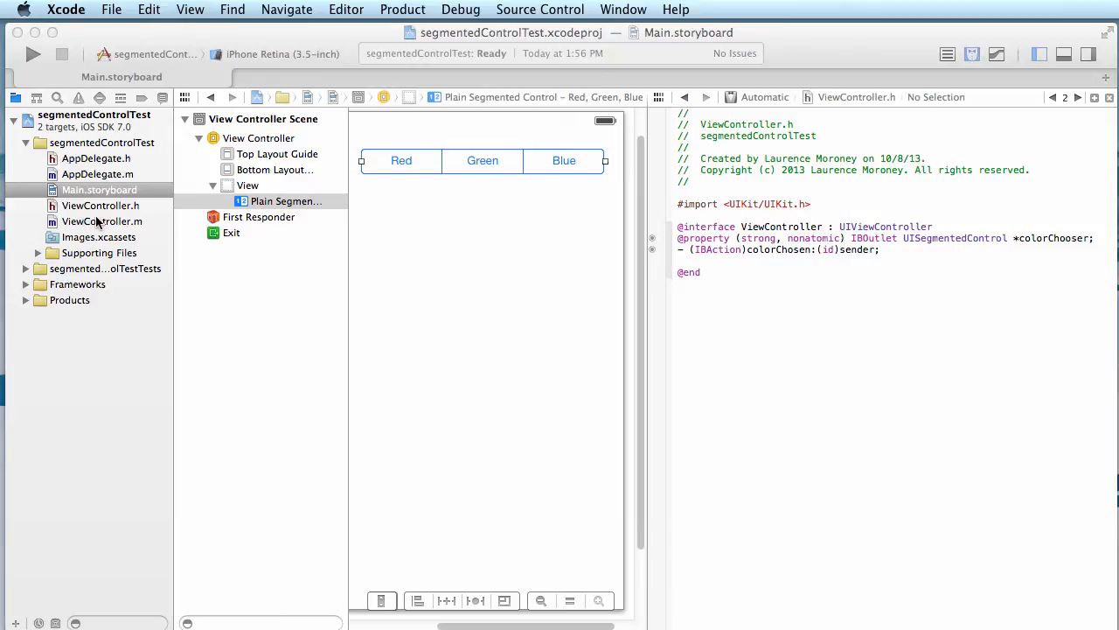
click(100, 221)
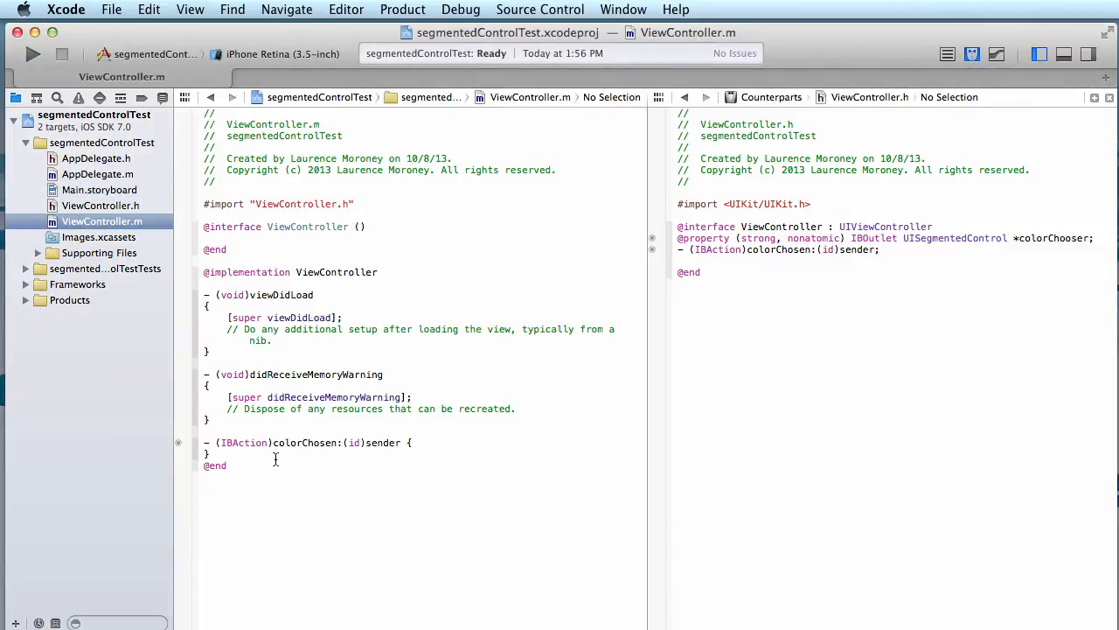
Step: Make colorChosen: set self.view.backgroundColor to [UIColor redColor], then run the app
click(315, 443)
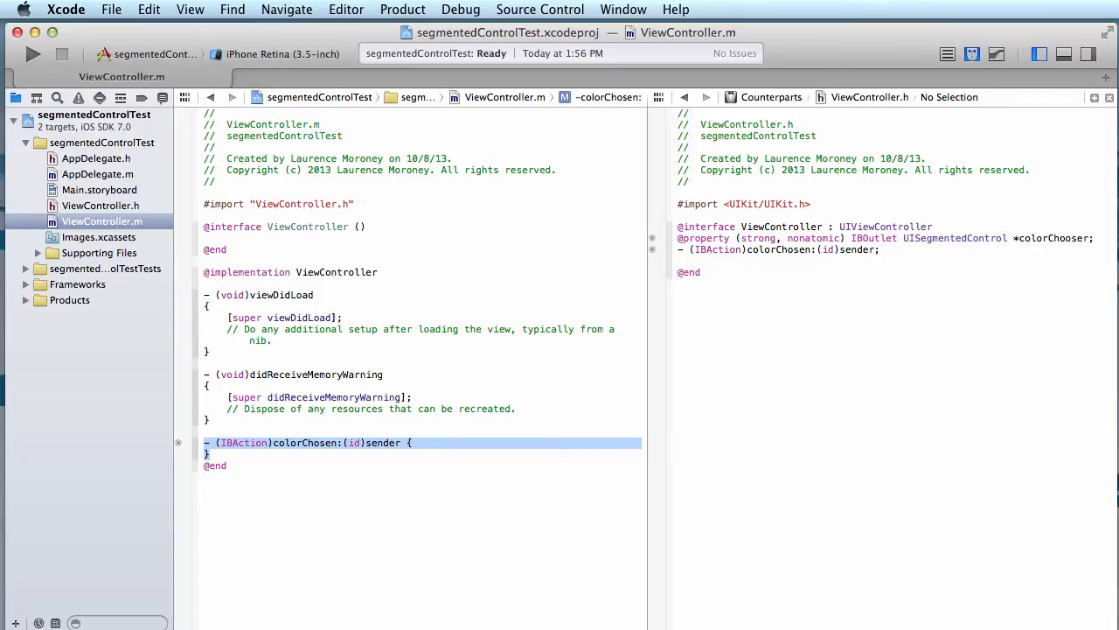
mouse_move(633, 514)
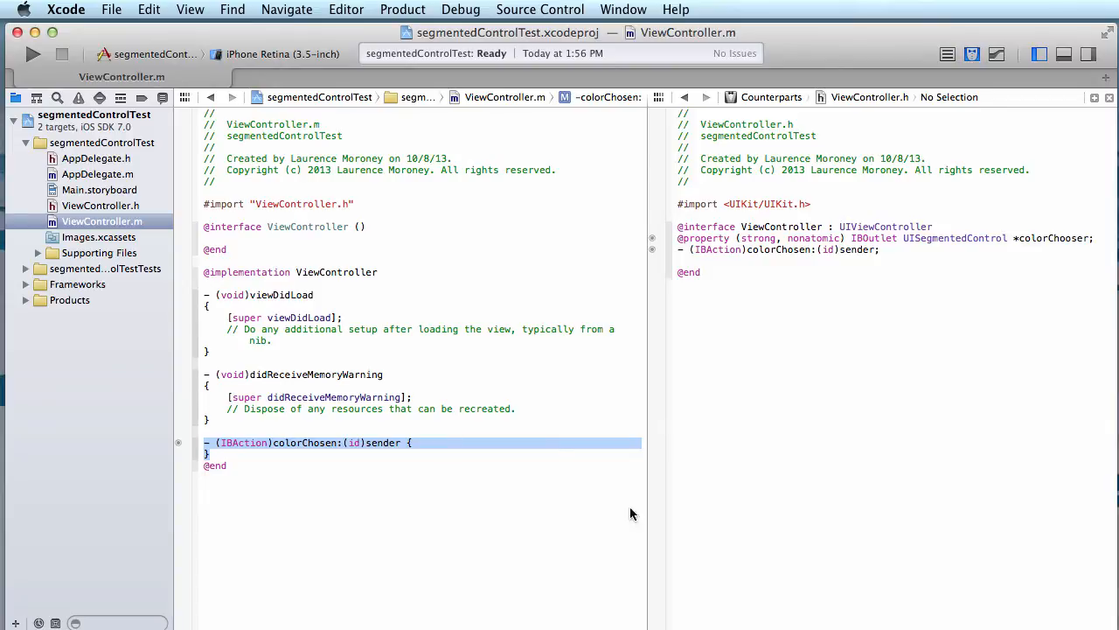
click(409, 442)
text(self.view.backgroundColor =)
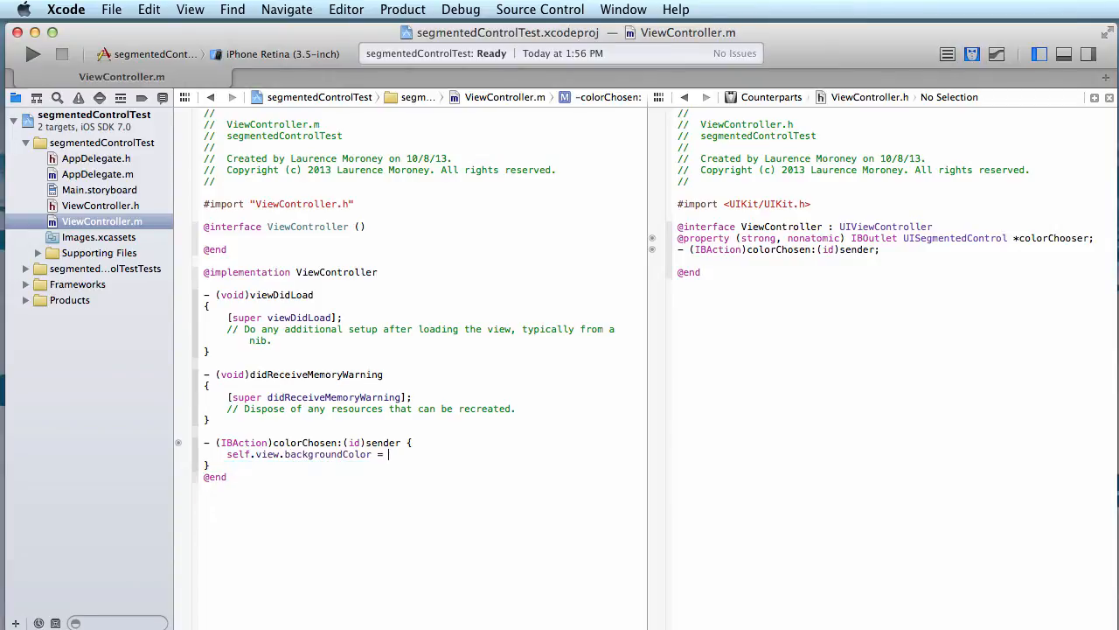
text([)
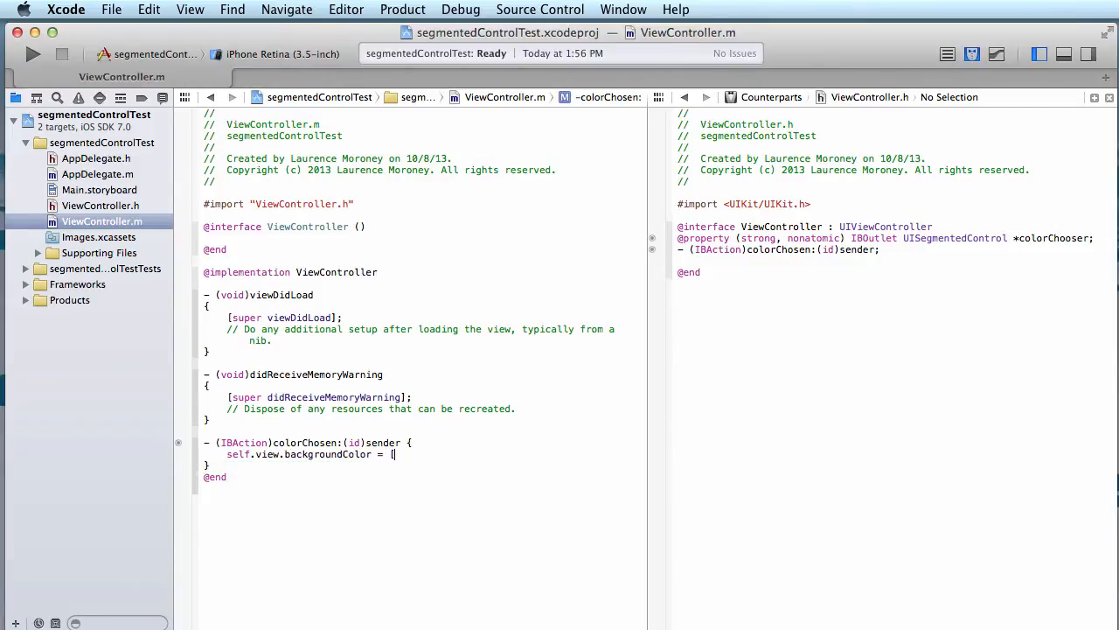
text(UIColor)
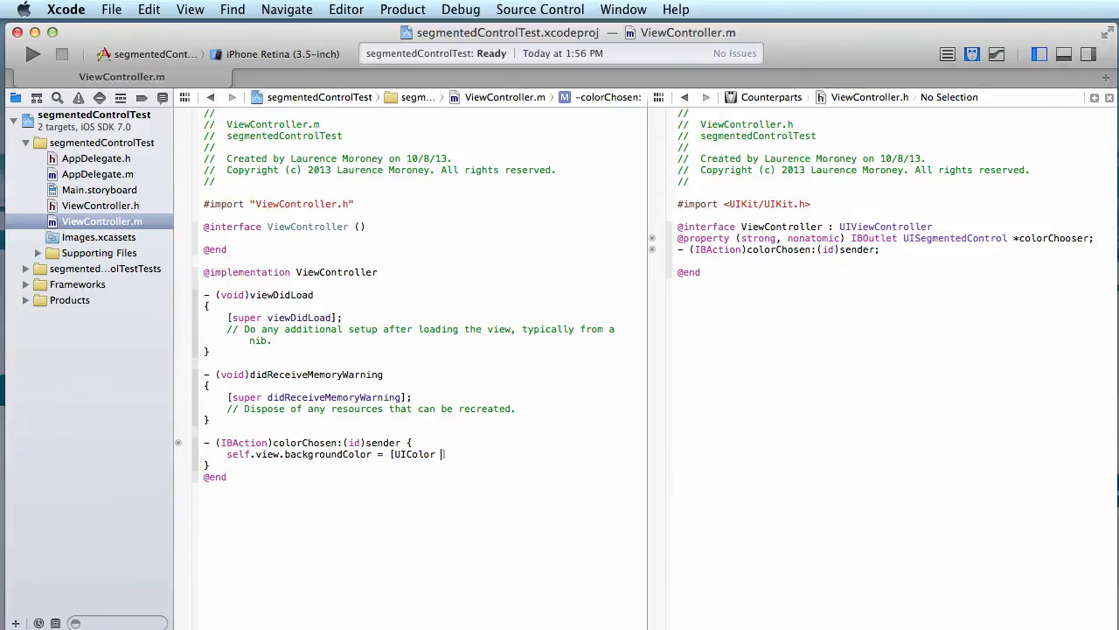
text(redColor];)
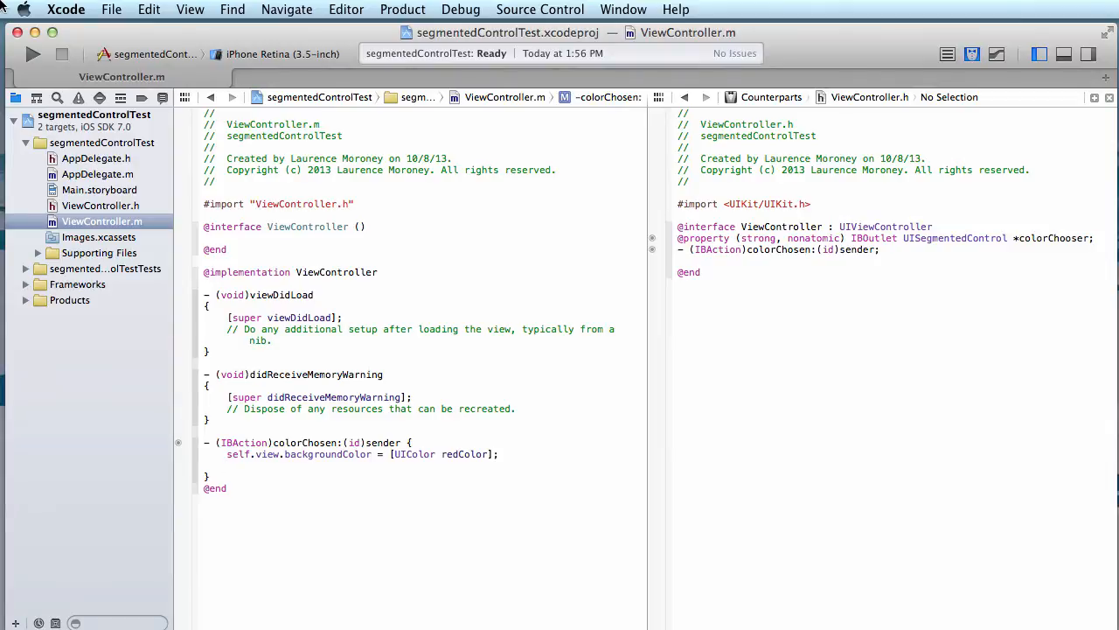
click(33, 54)
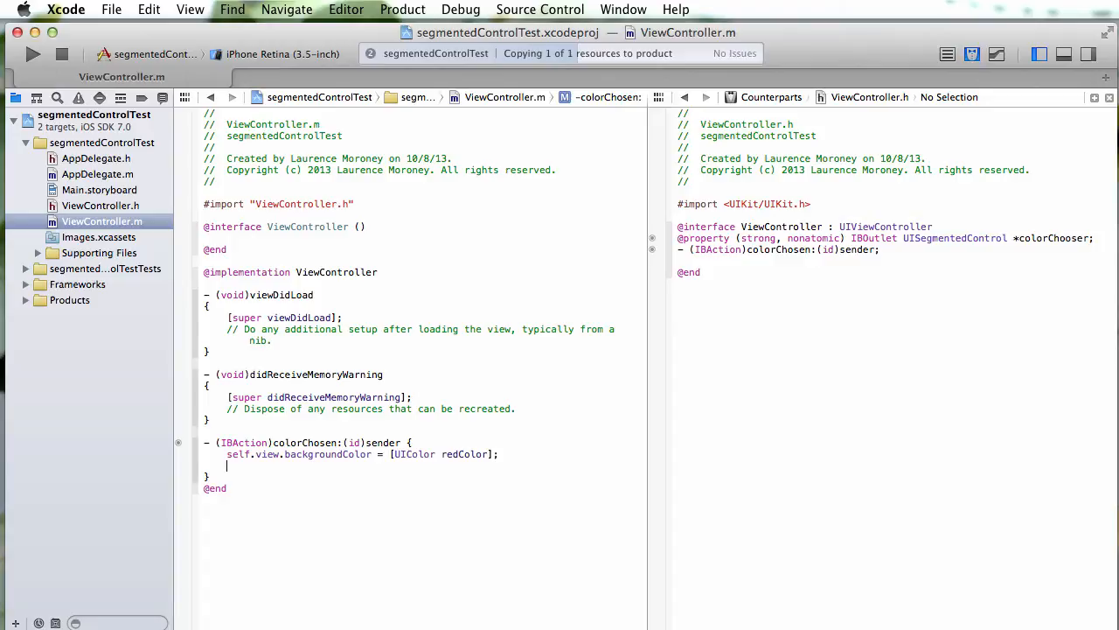
Step: Tap Green, then Blue, in the simulator to test the background colour change
click(33, 53)
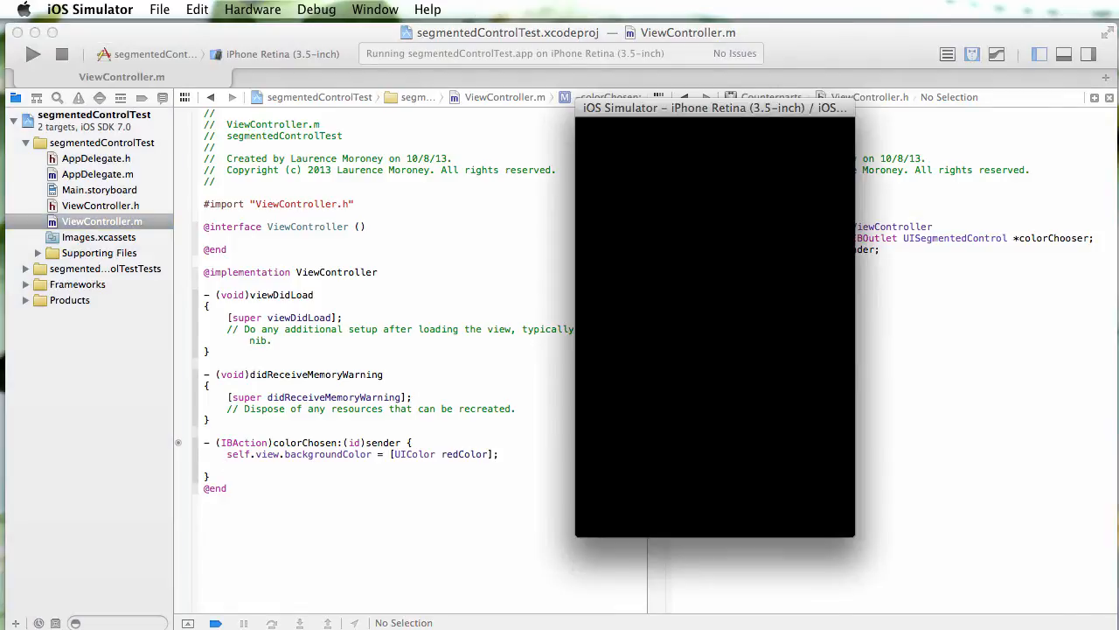
mouse_move(608, 352)
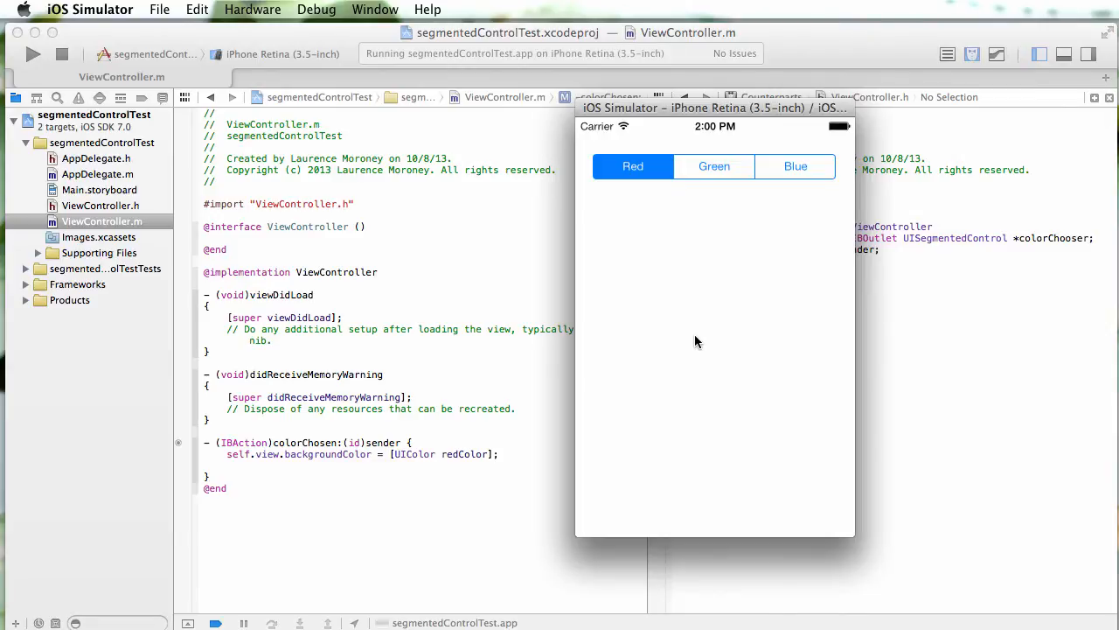
mouse_move(661, 237)
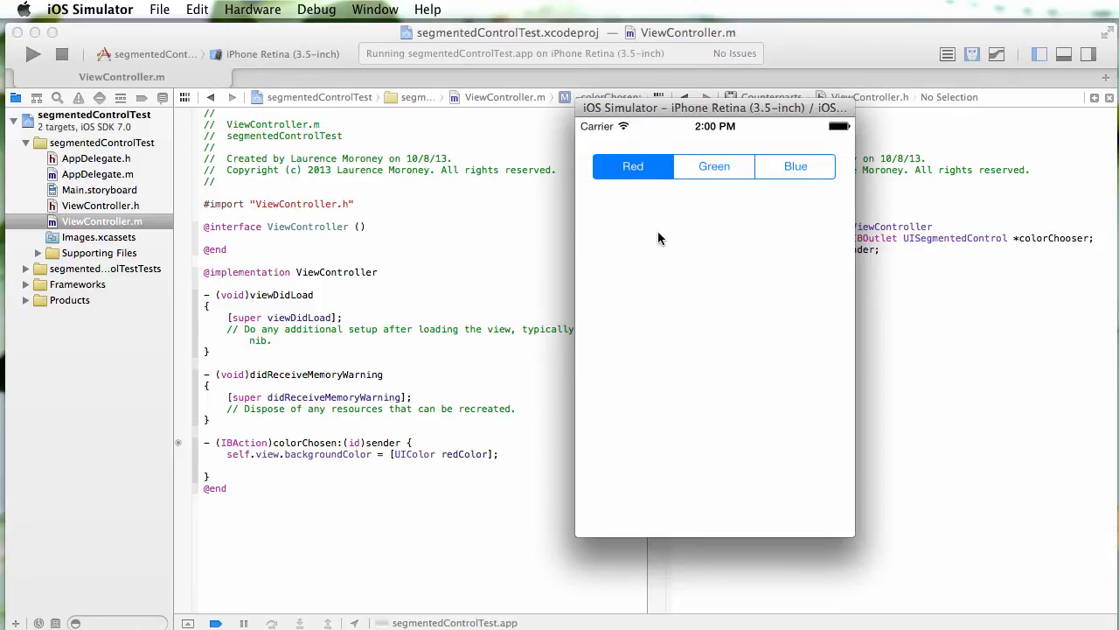
mouse_move(773, 370)
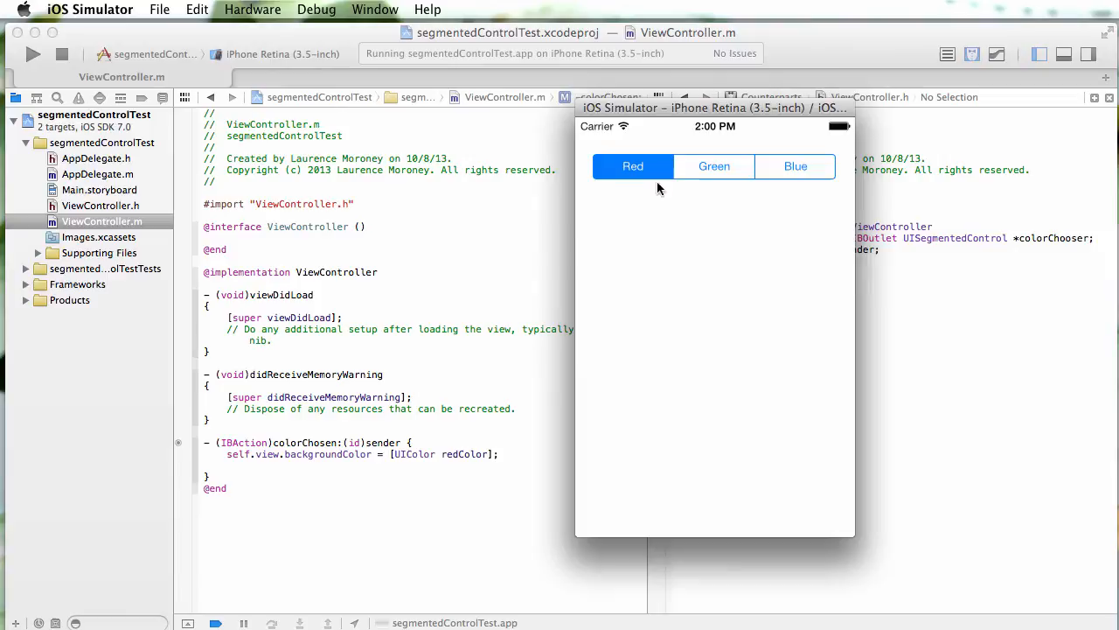
mouse_move(659, 269)
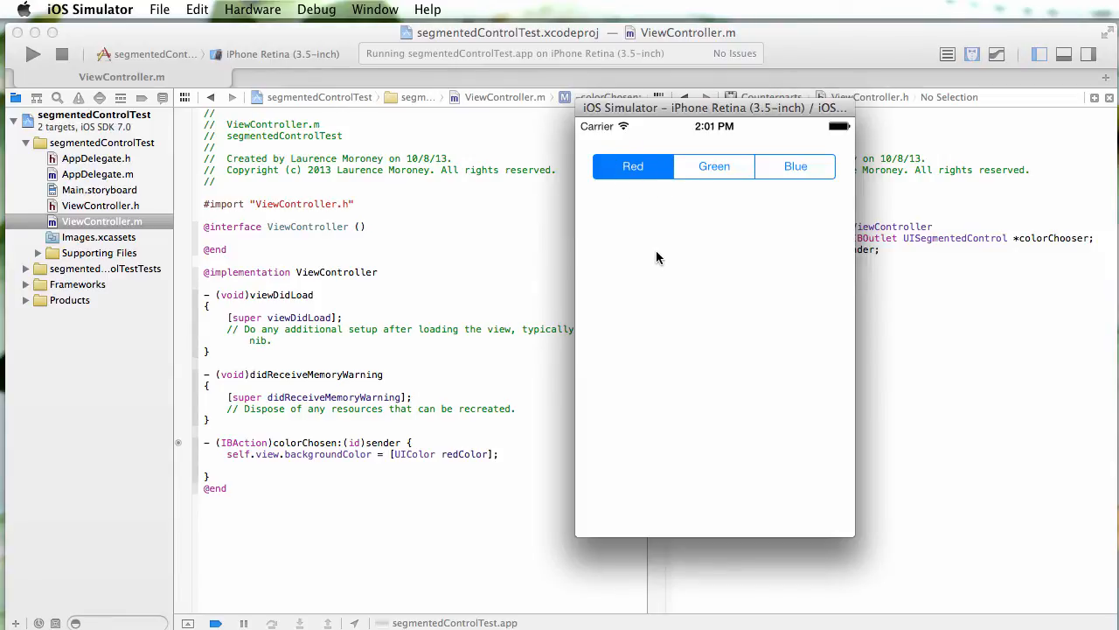
click(795, 167)
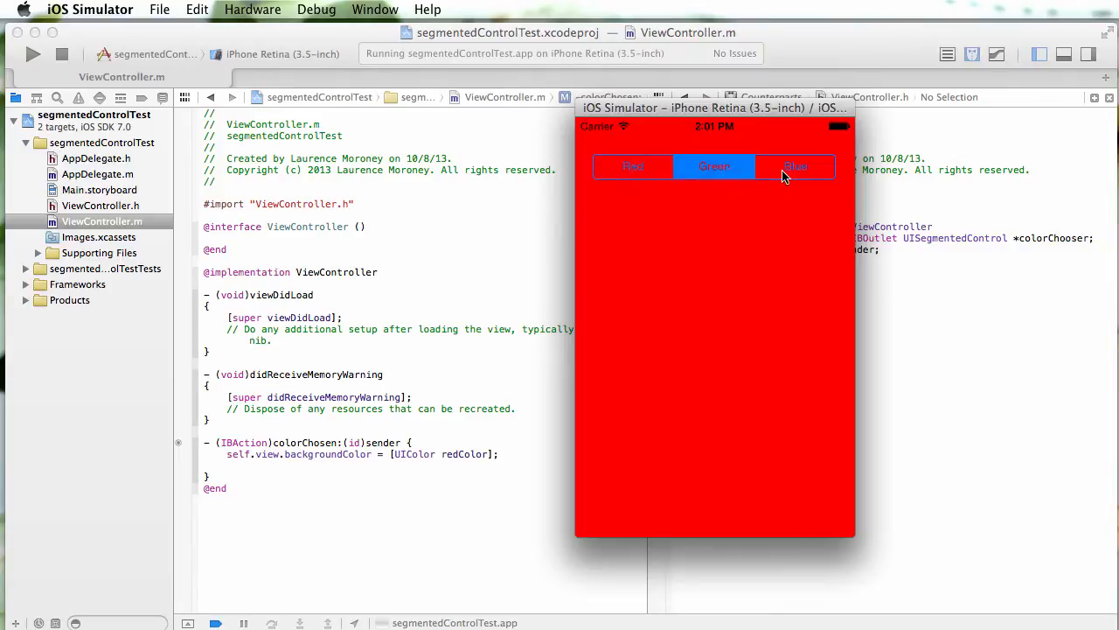
click(632, 166)
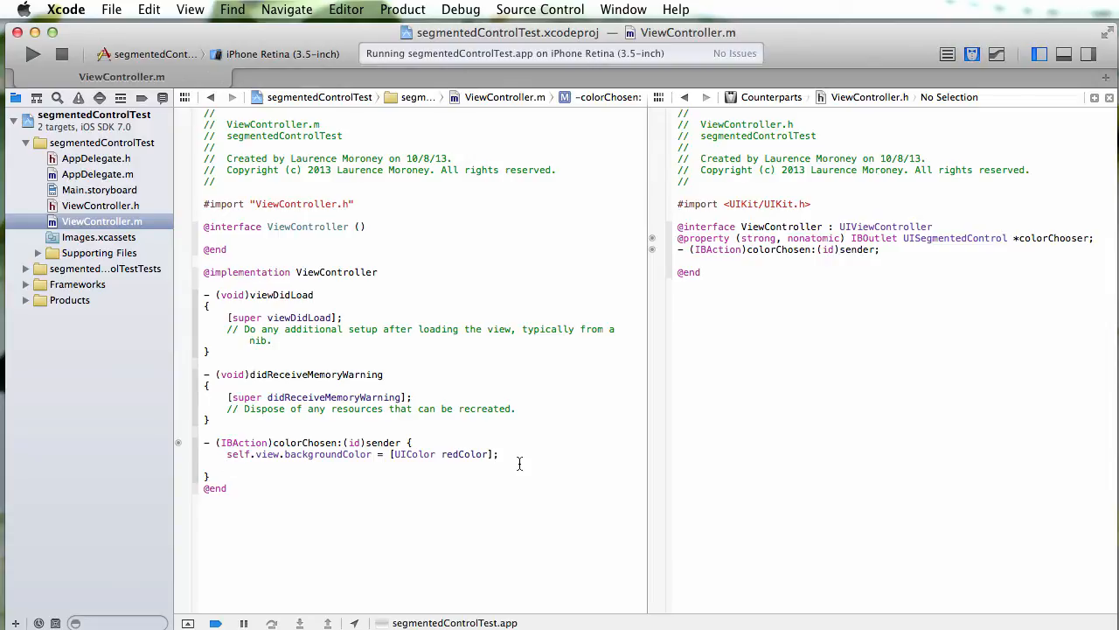
mouse_move(467, 468)
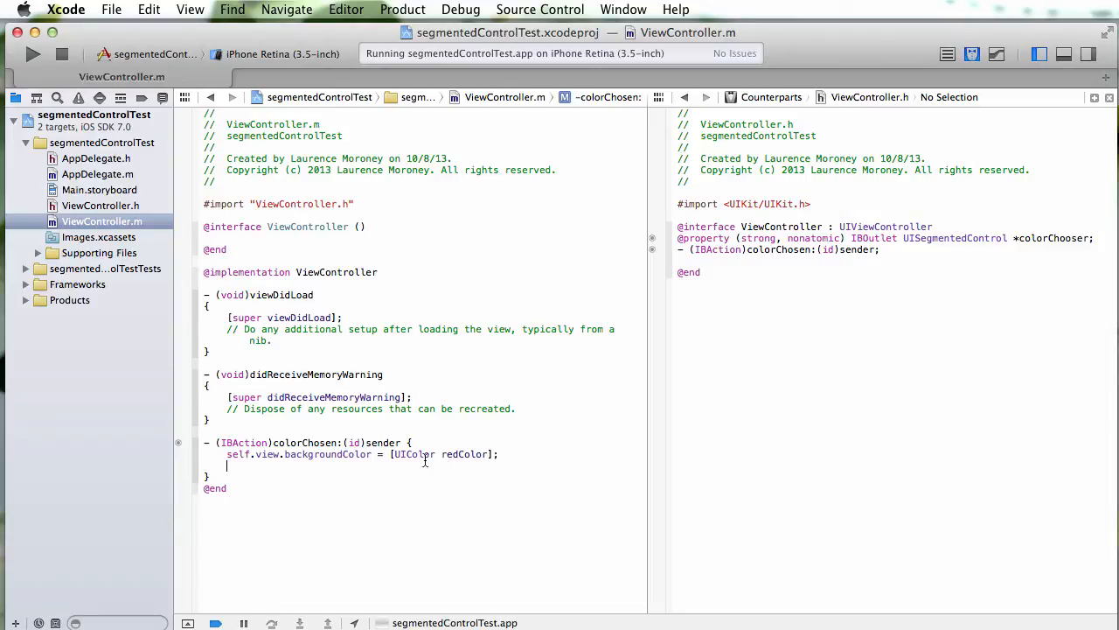
Step: Replace the red-background line with int r = _colorChooser.selectedSegmentIndex; and switch(r)
triple_click(367, 454)
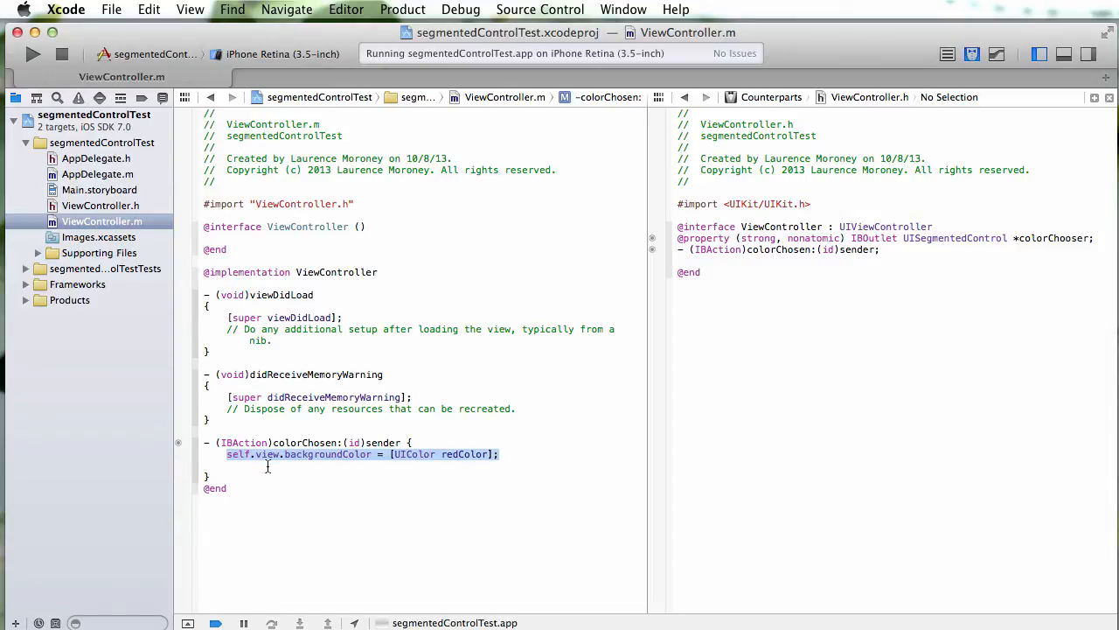
text(int r =)
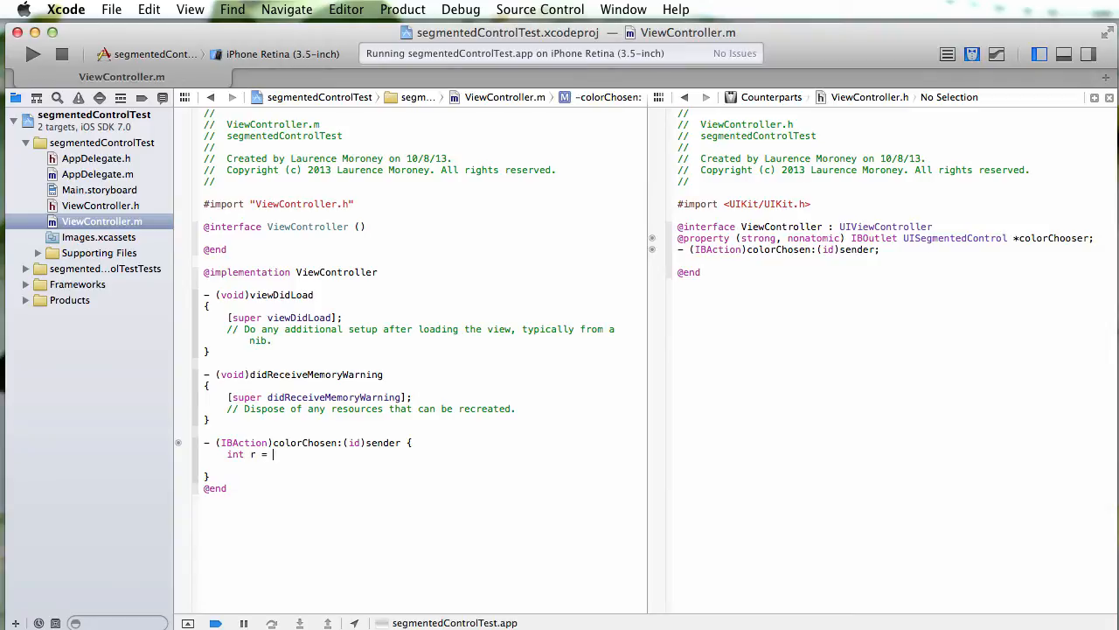
text(_colorChooser)
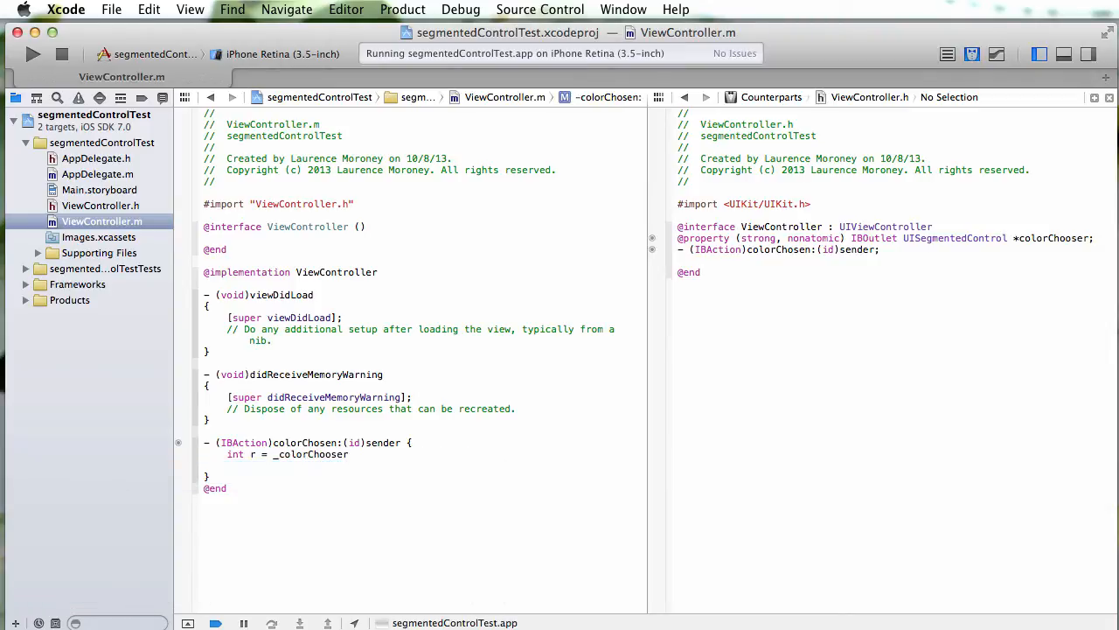
text(.selectedSegmentIndex)
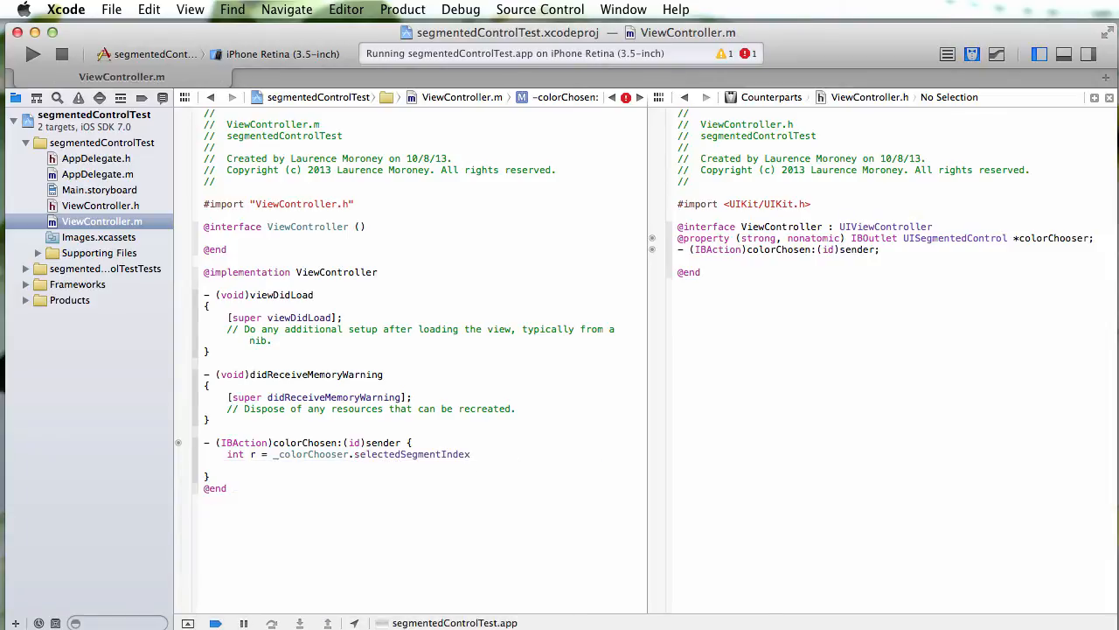
text(;)
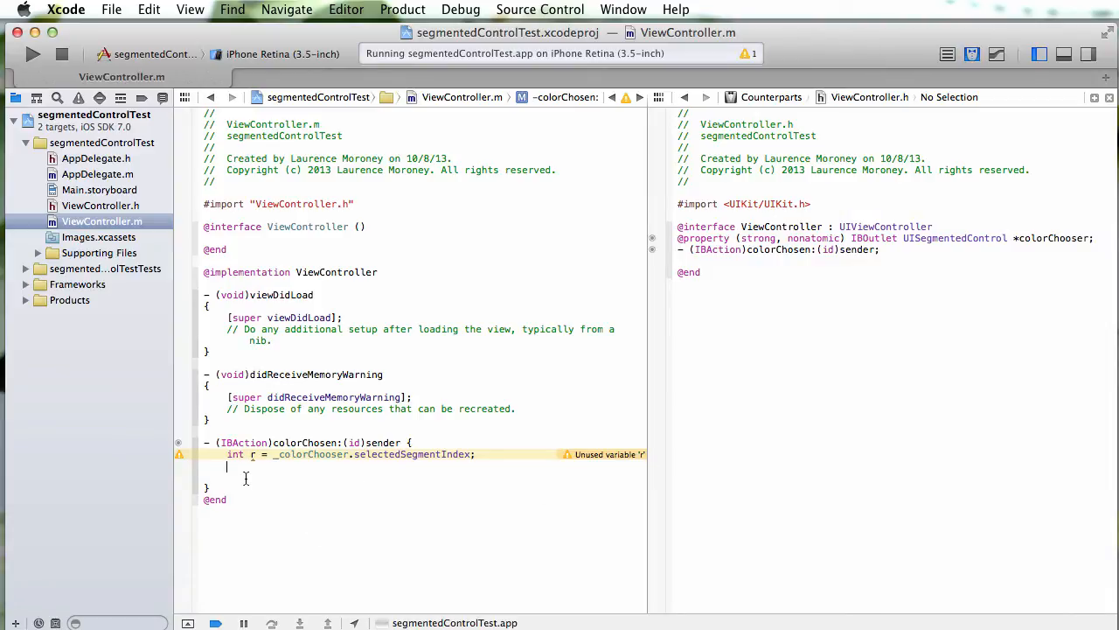
text(switch(r)
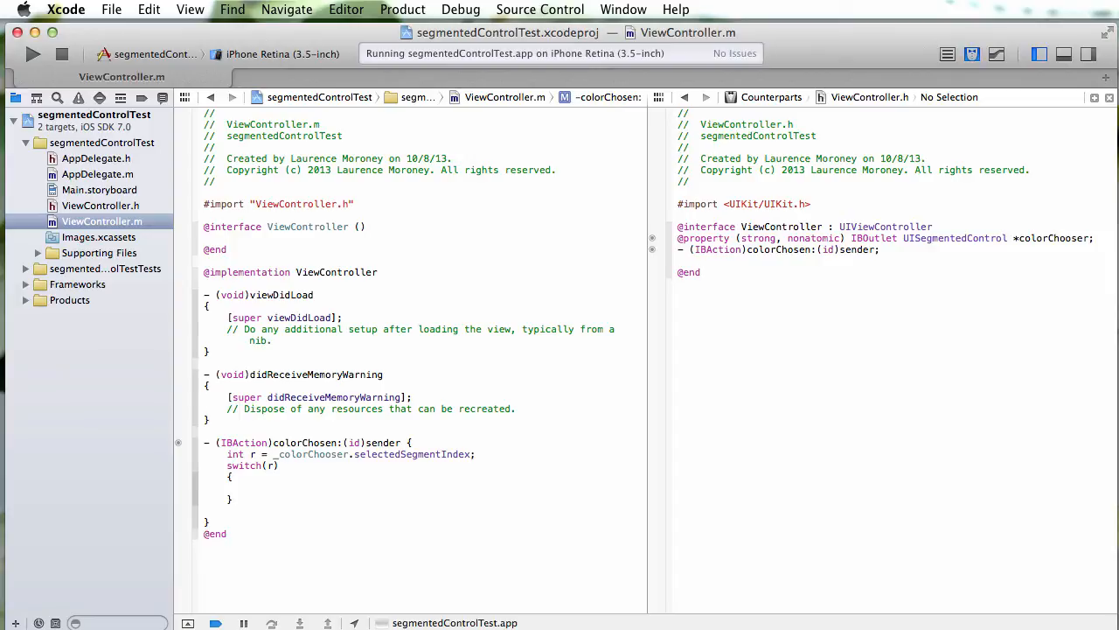
Step: Add case 0 setting the view background to redColor, followed by break
click(273, 487)
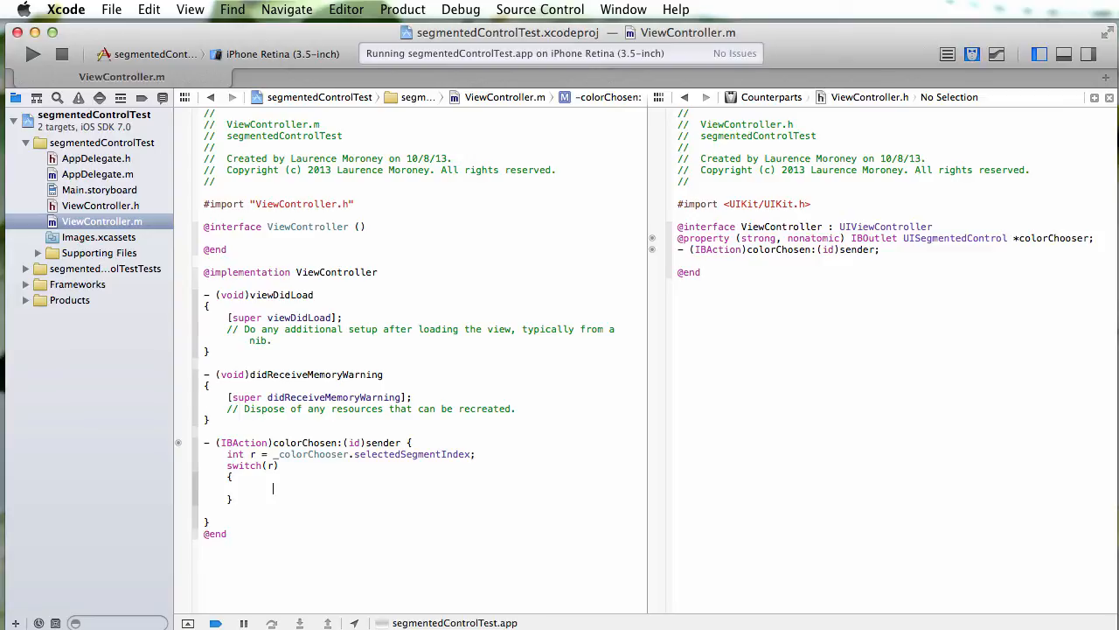
text(case 0:)
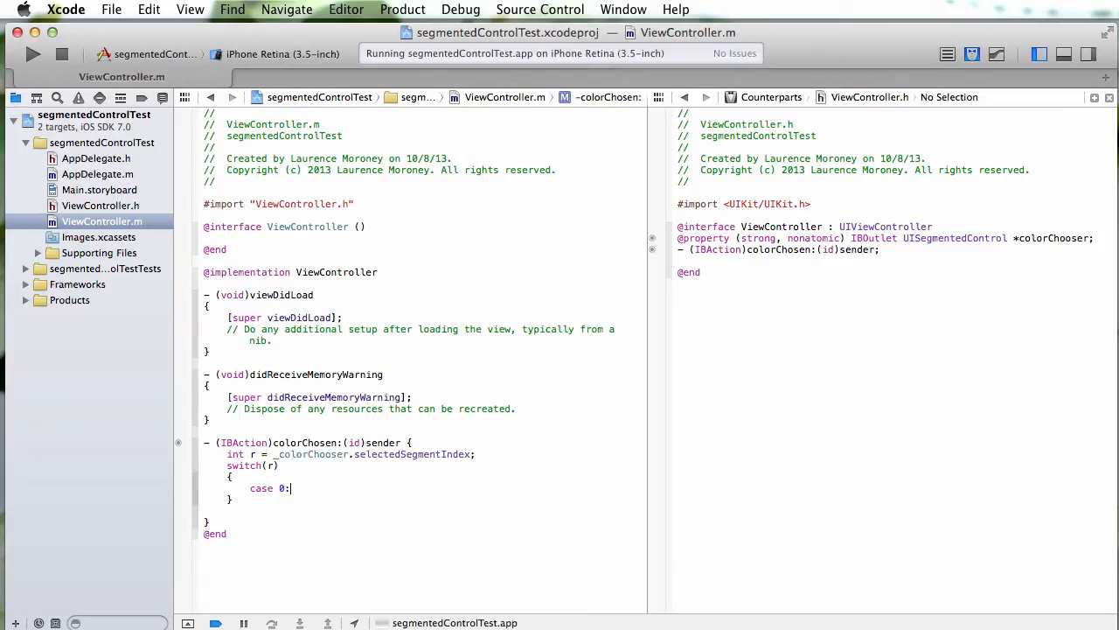
text(sel)
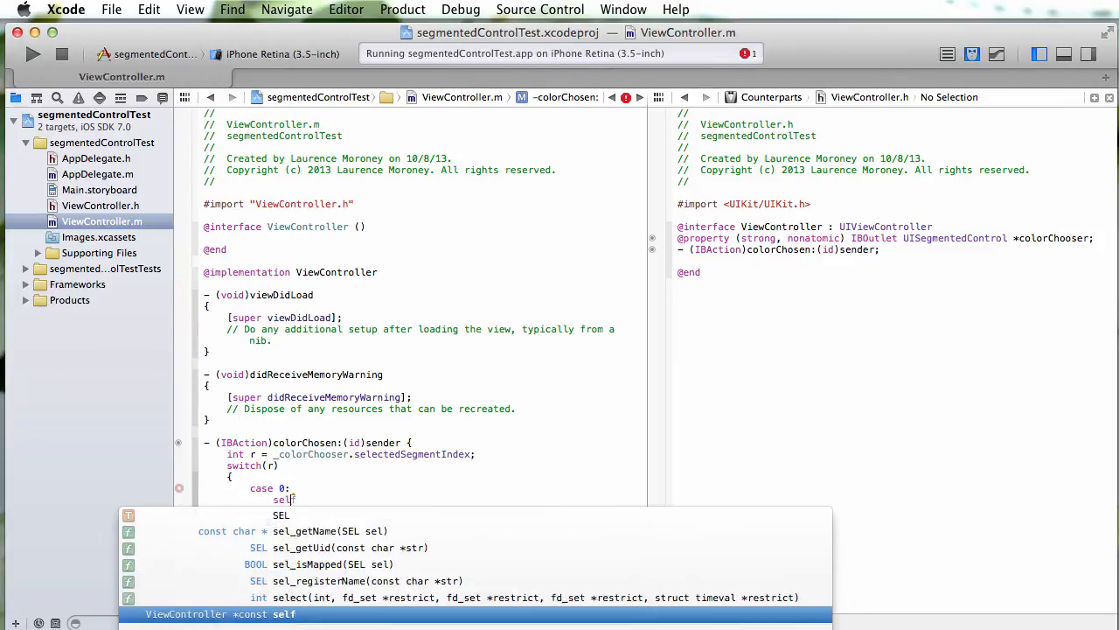
text(.backgroundColor =)
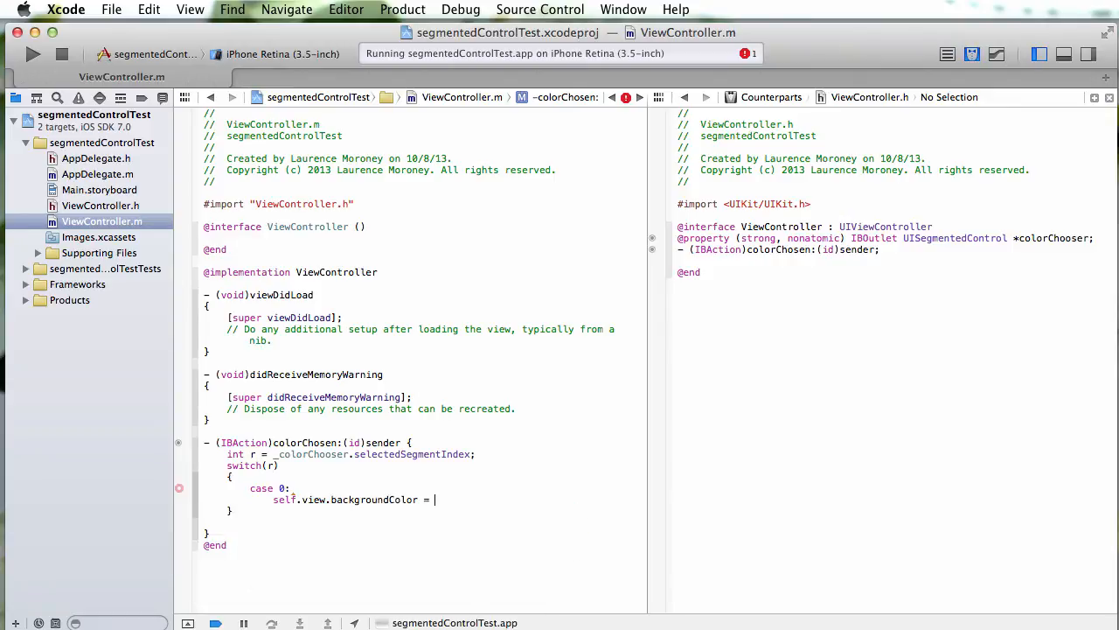
text([UIc)
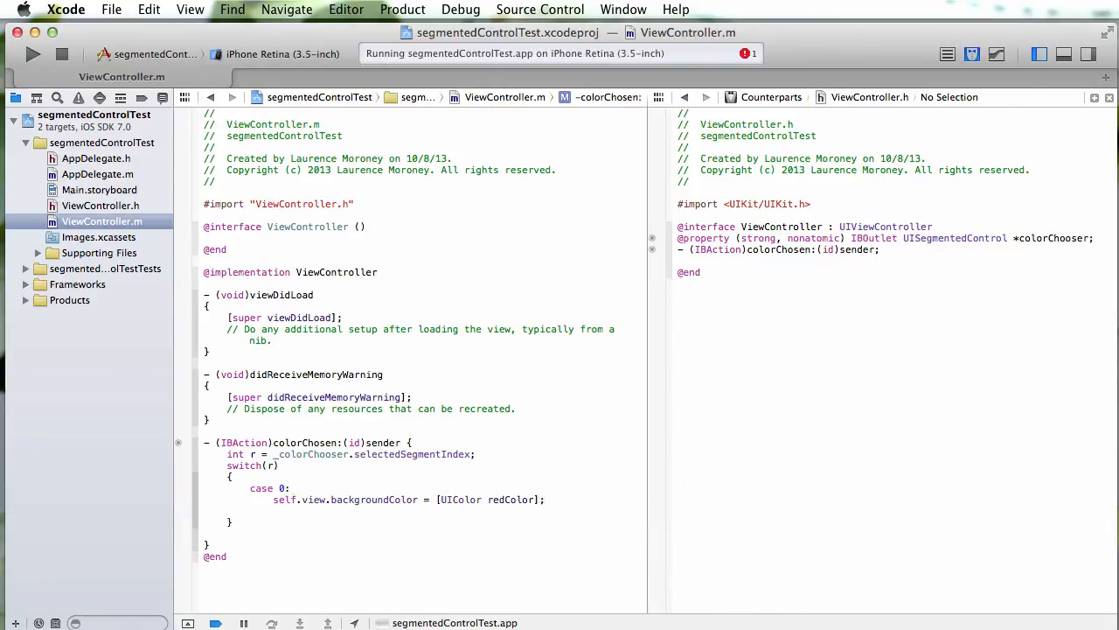
text(break;)
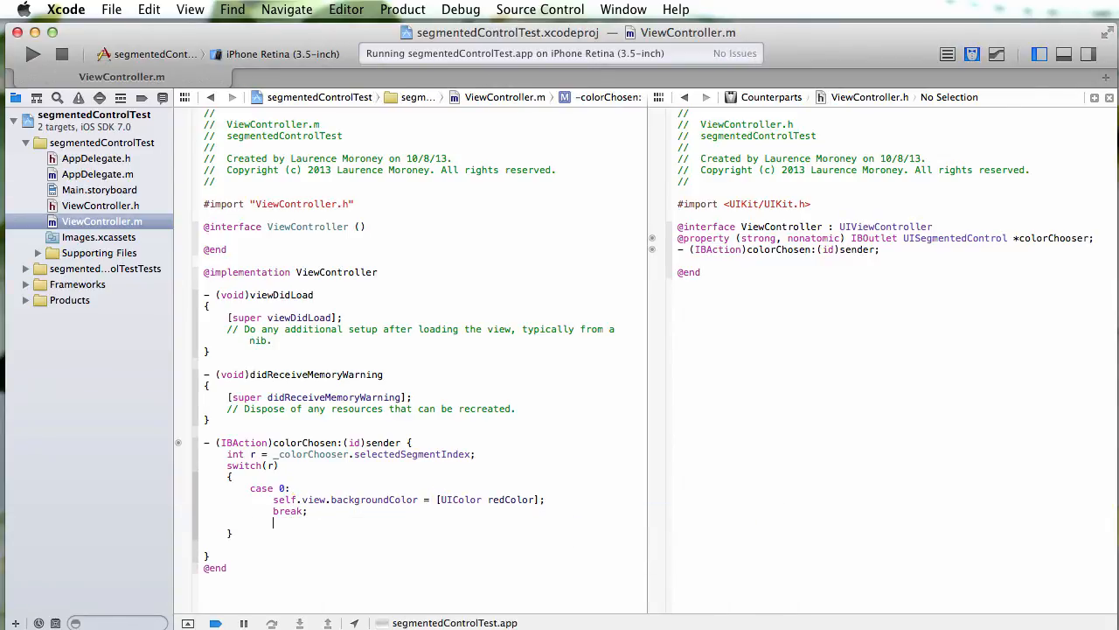
Step: Add case 1 setting the view background to greenColor
text(case 1:)
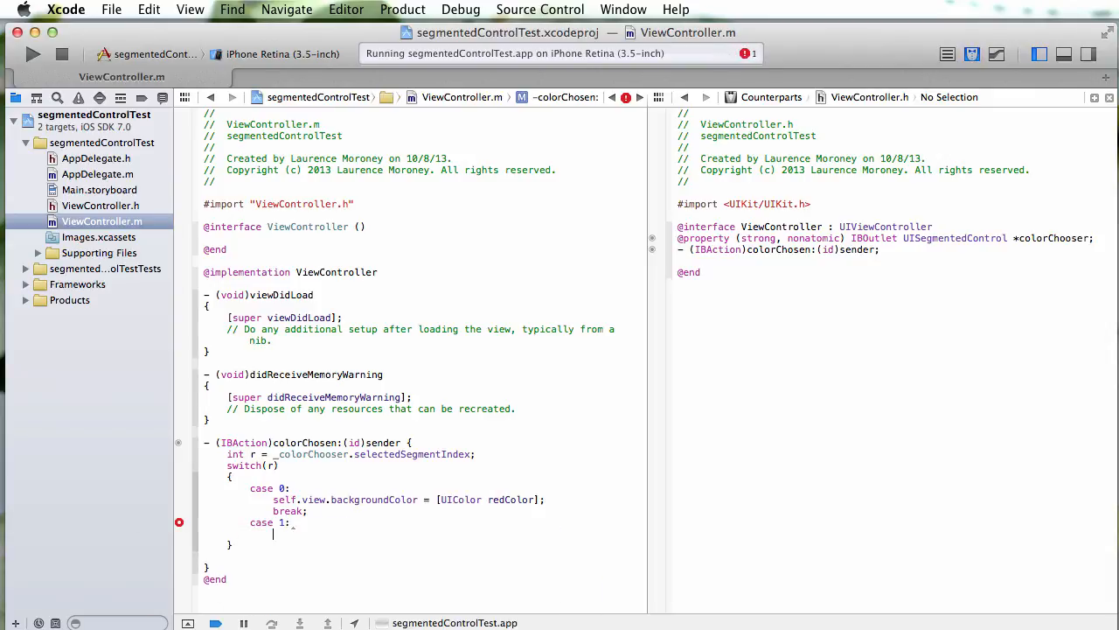
text(self.view.backgroundColor =)
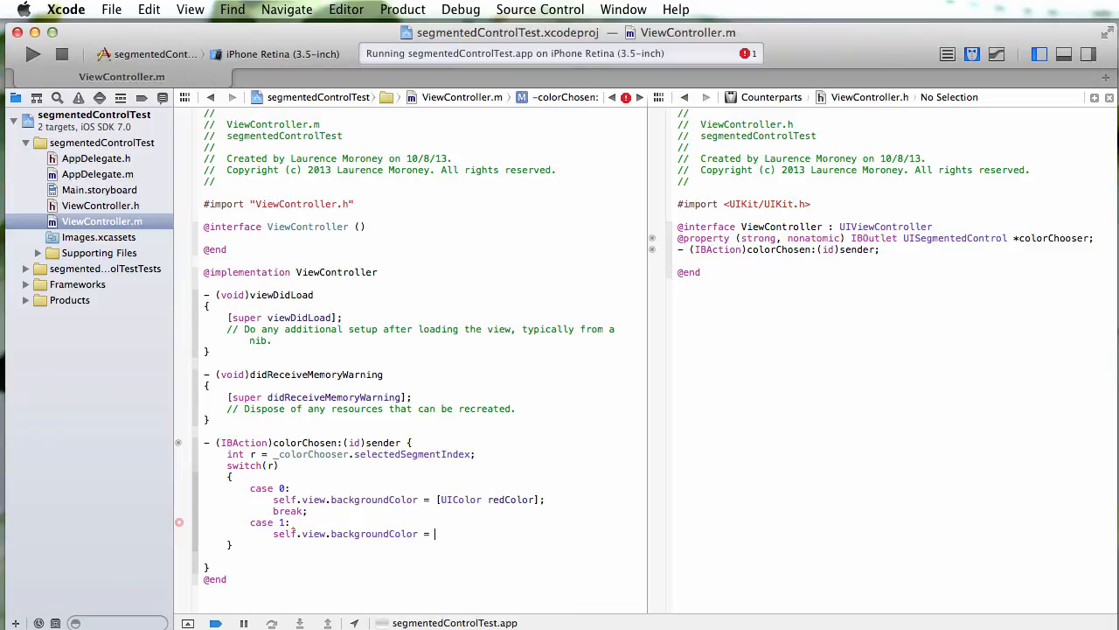
text(UIColor greenColor];)
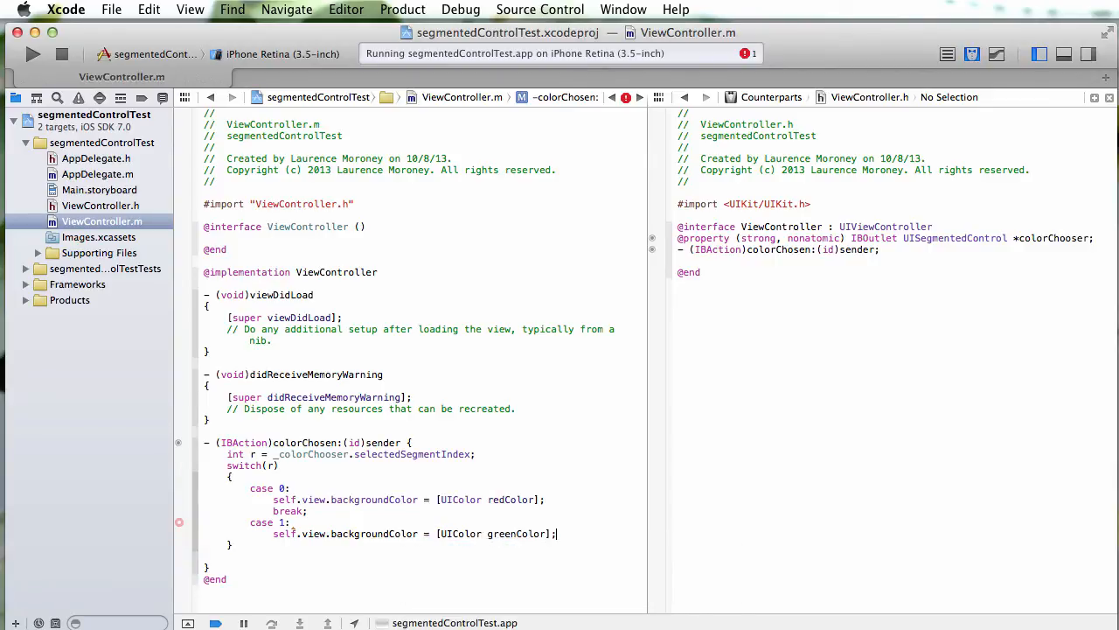
text(NSString)
text(break;)
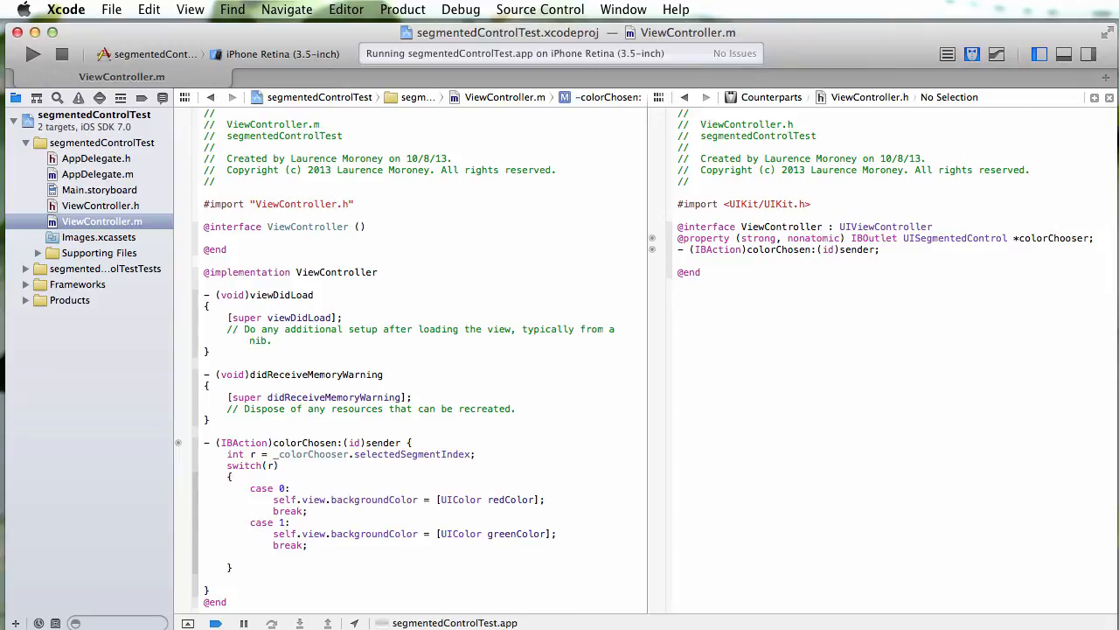
Step: Add case 2 setting the view background to blueColor, then start a build
text(case 2:)
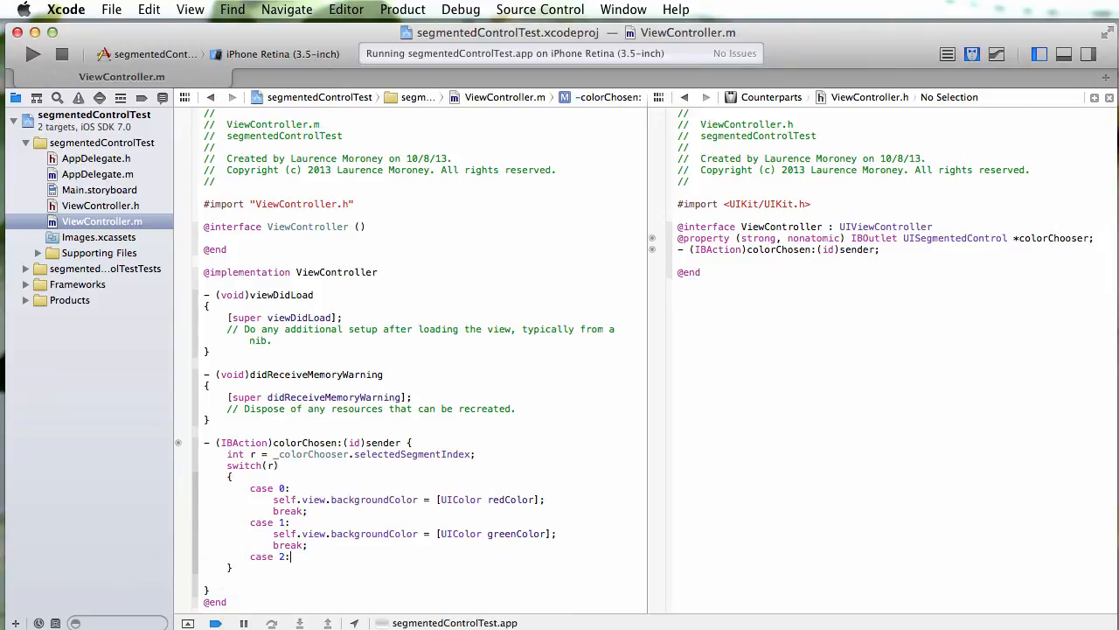
text(self.view.backgroundColor = [UIColor)
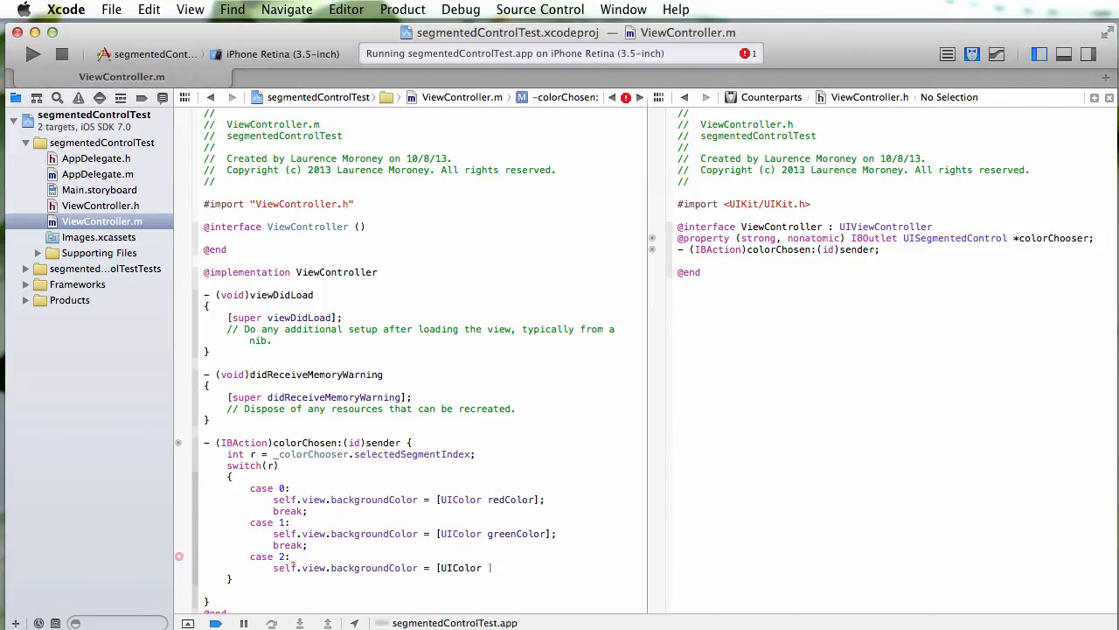
text(blueColor];)
text(break;)
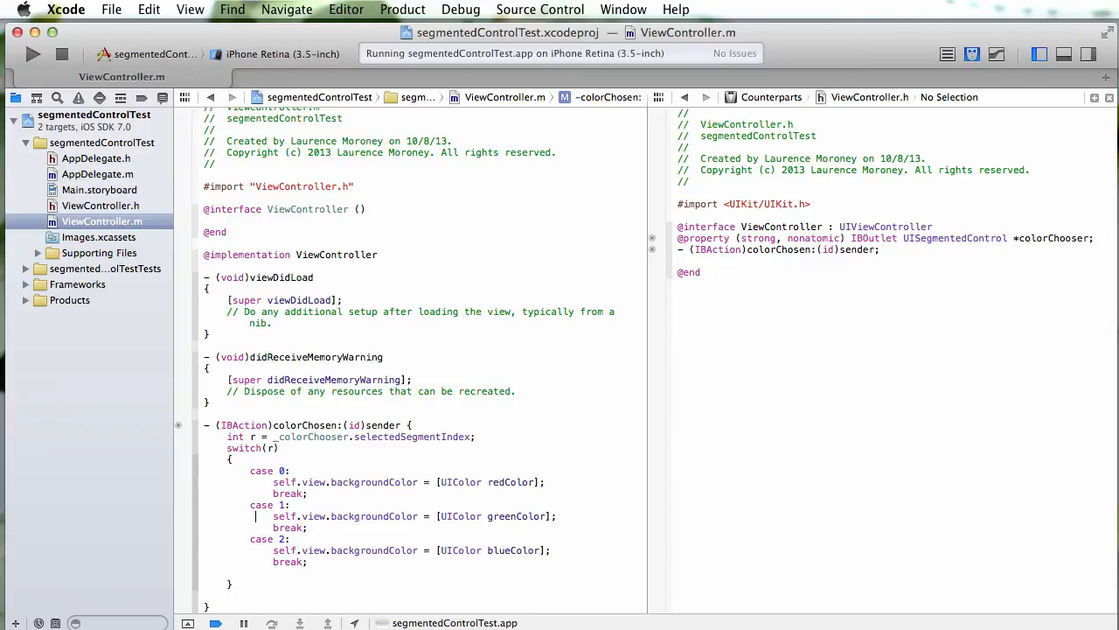
click(256, 573)
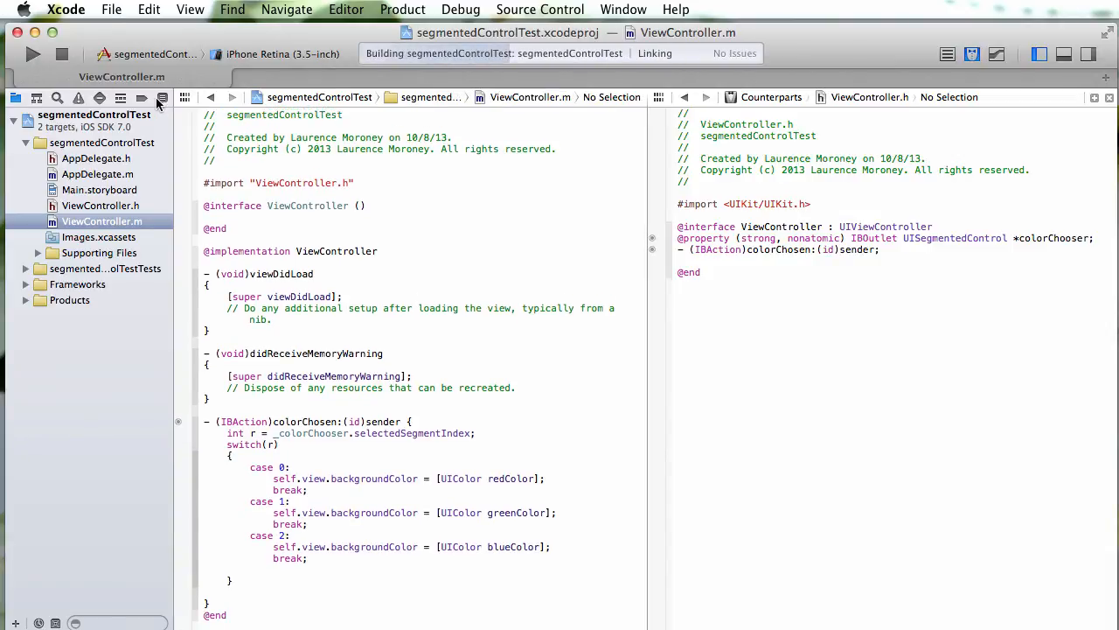
Step: Rebuild the app, then switch its background to blue and back to red
click(34, 54)
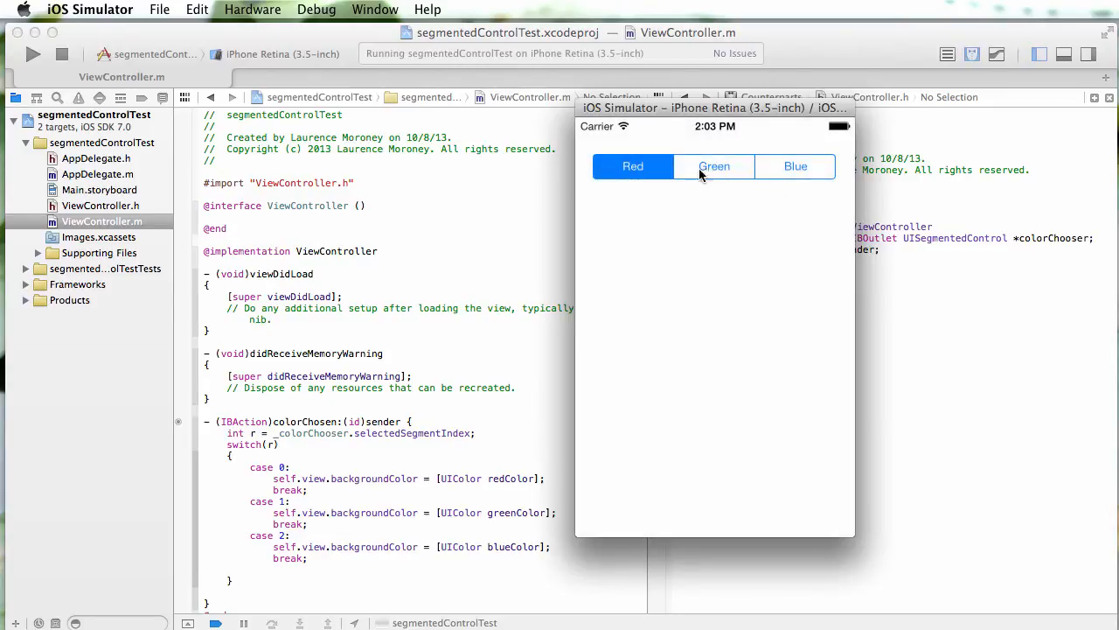
click(794, 166)
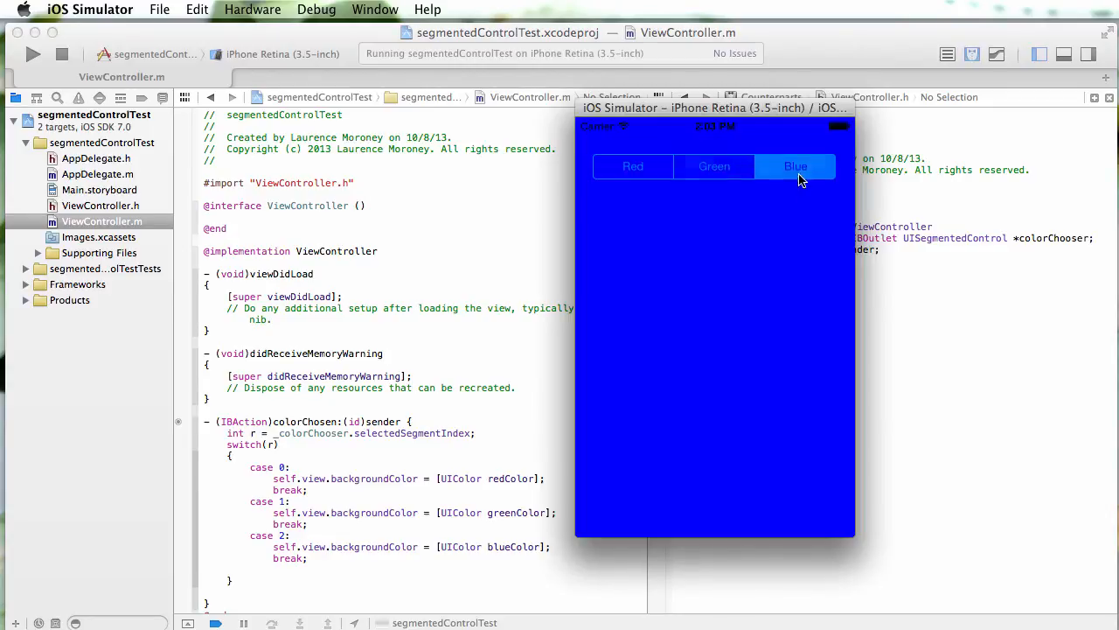
click(632, 166)
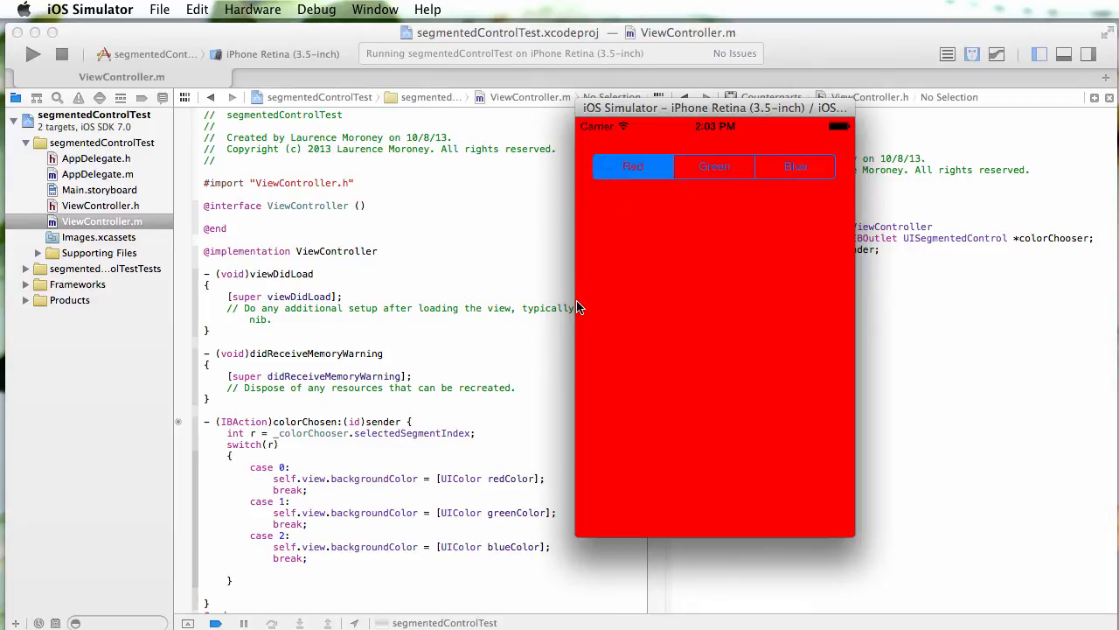
mouse_move(538, 405)
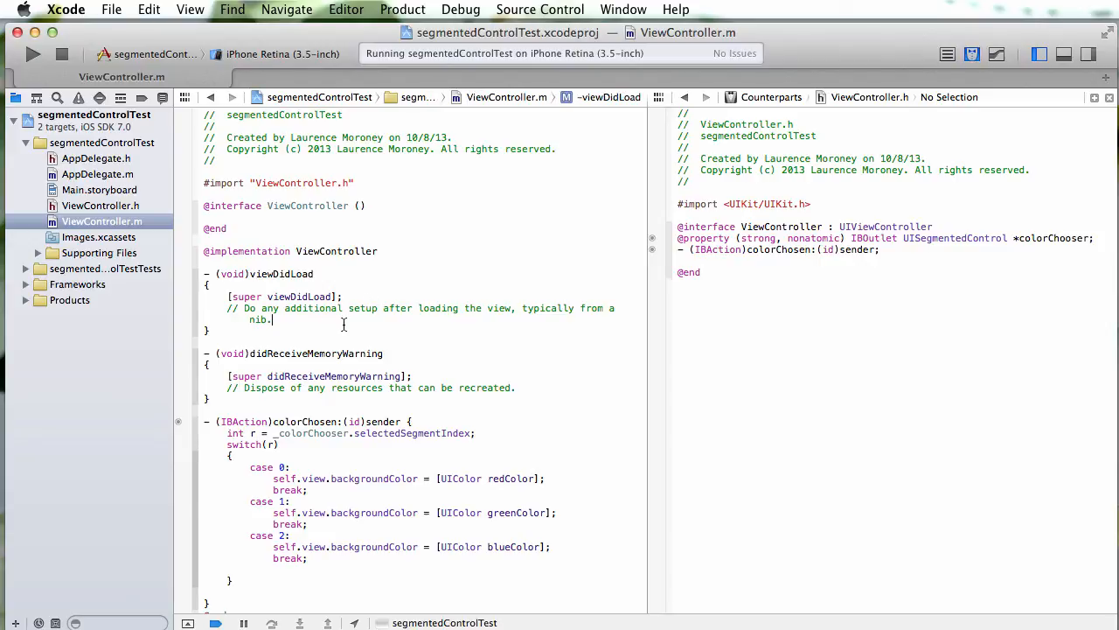
Step: Add self.view.backgroundColor = [UIColor redColor]; to viewDidLoad and relaunch the app
text(self.view.backgroundColor = [)
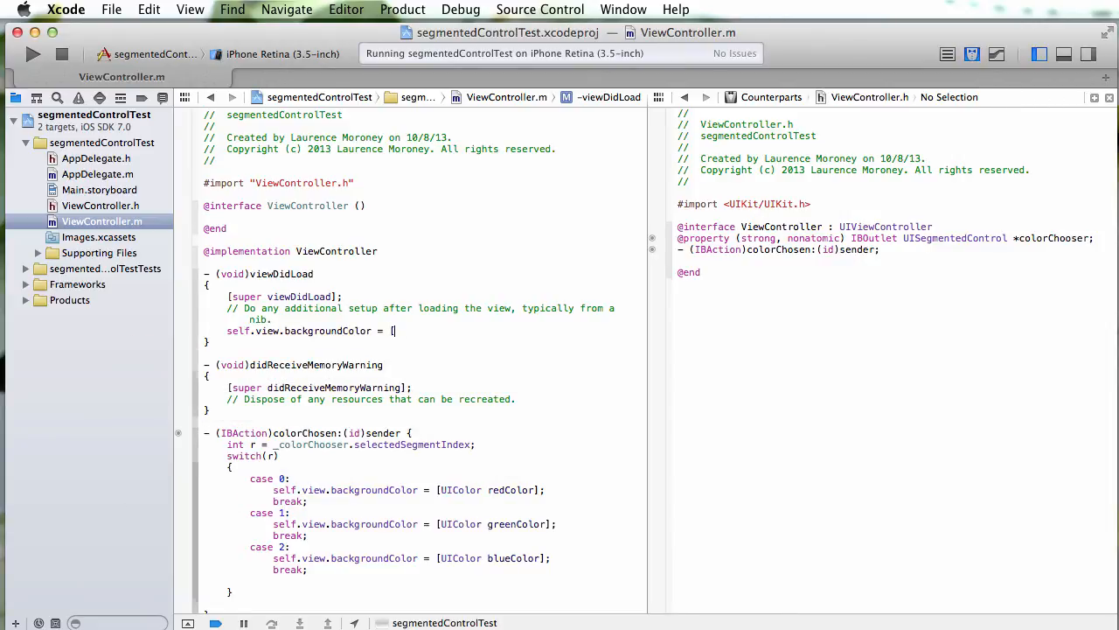
text(UIColor redColor];)
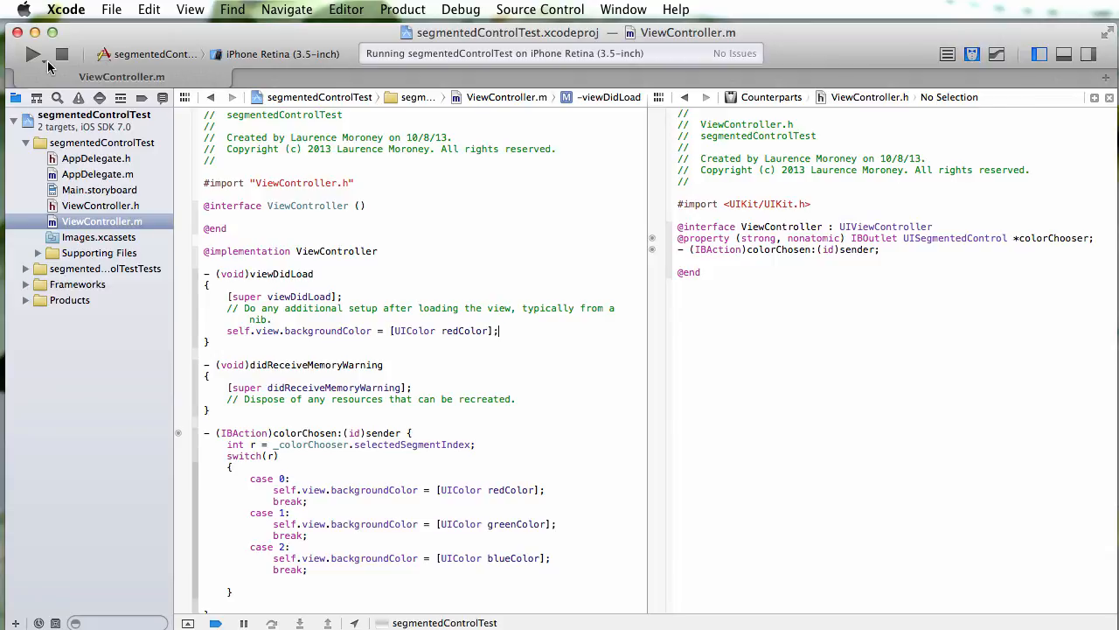
click(32, 54)
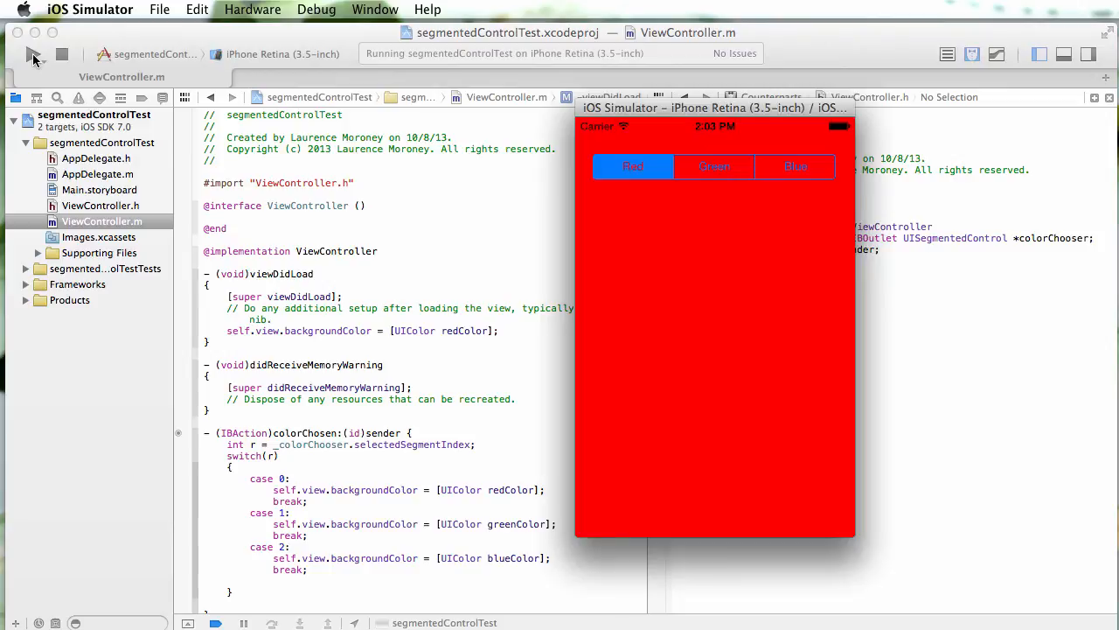
Step: Tap Green then Blue to turn the red-starting app's background green, then blue
click(714, 166)
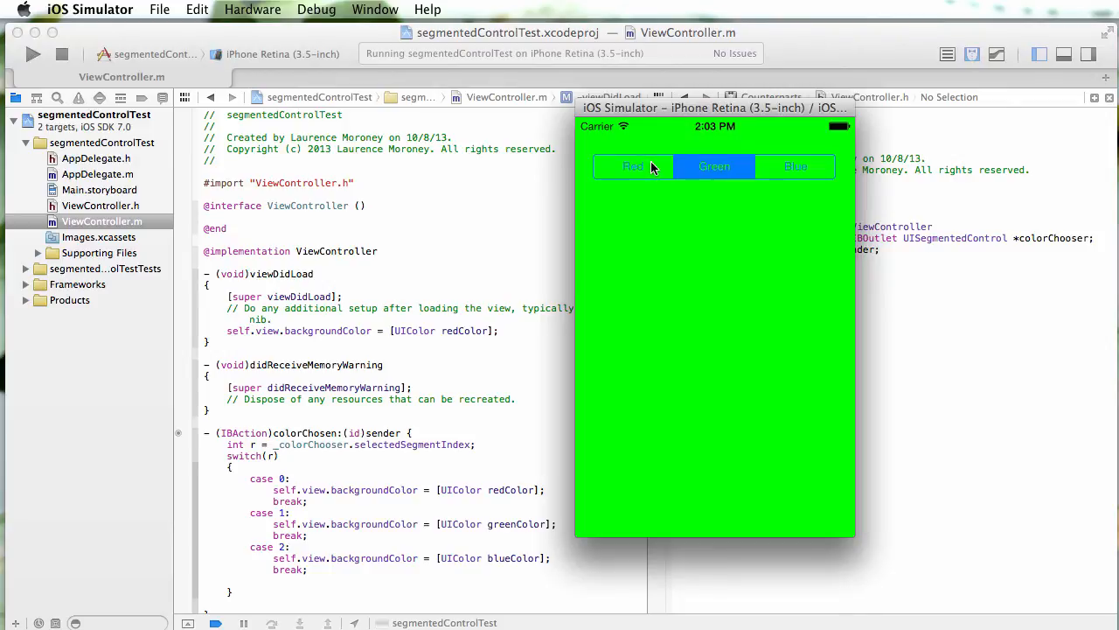
click(795, 167)
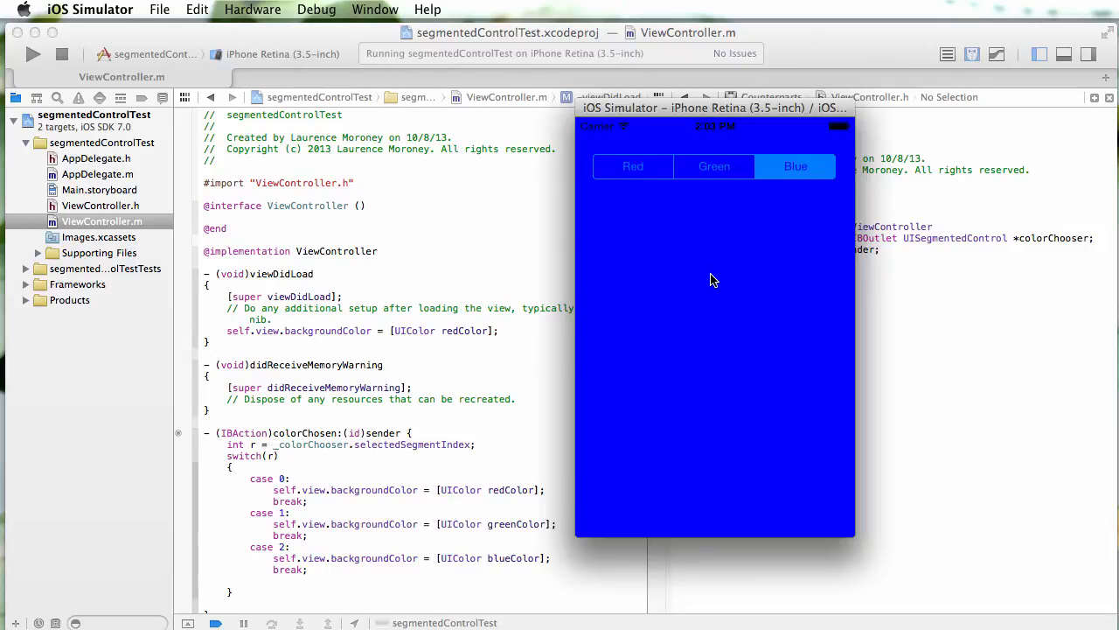